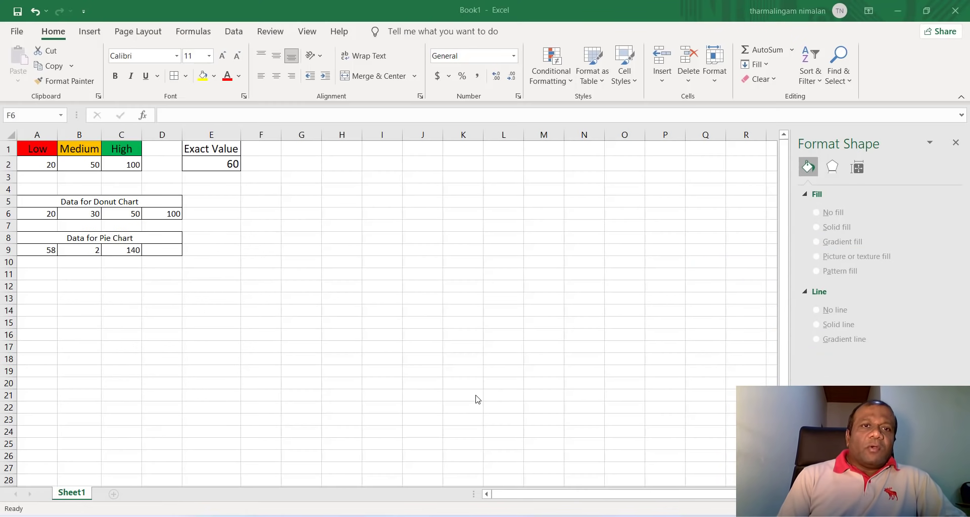
pyautogui.moveTo(227, 292)
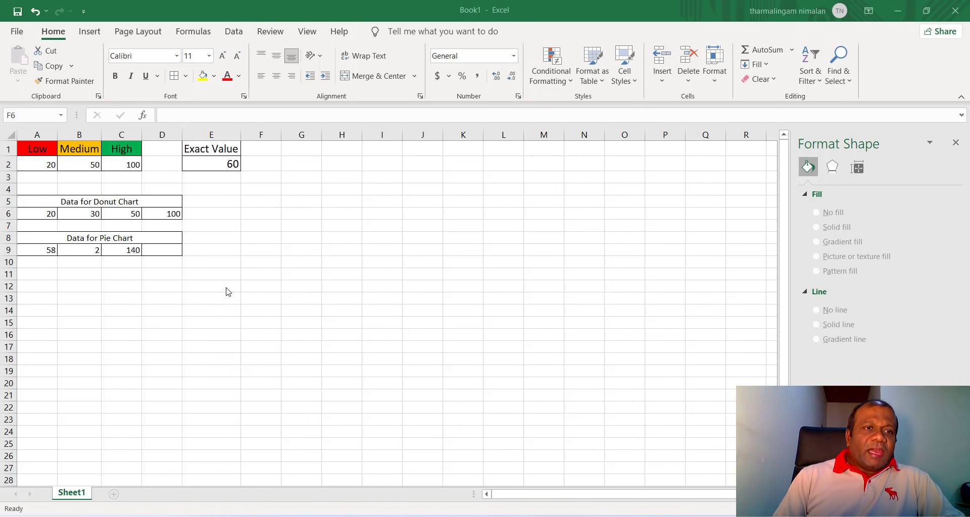
pyautogui.moveTo(93, 173)
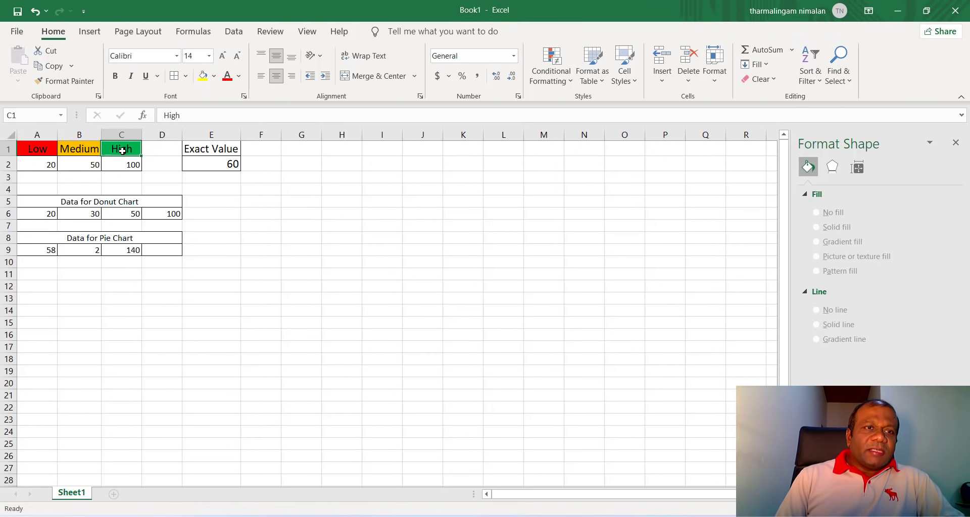
# - Review the range limits, the Exact Value cell and the chart data blocks before editing
pyautogui.click(36, 149)
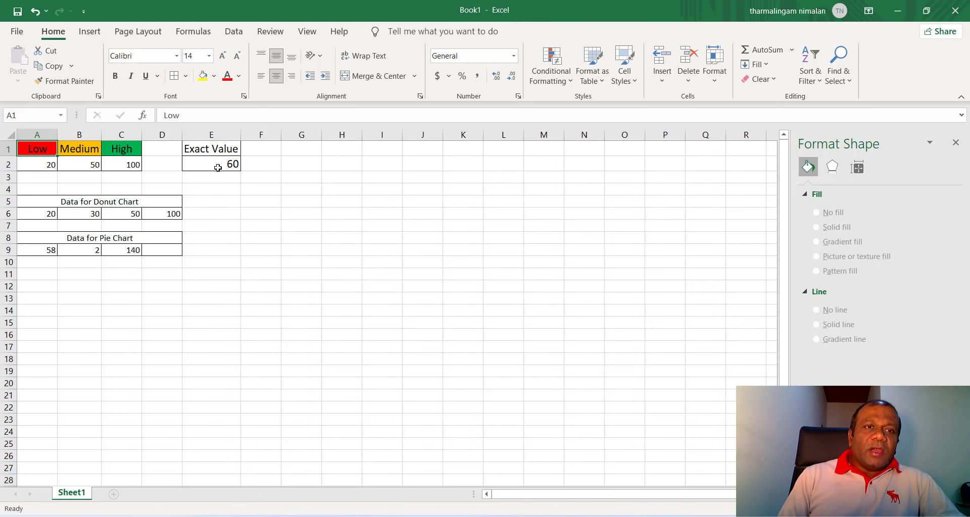
pyautogui.click(211, 164)
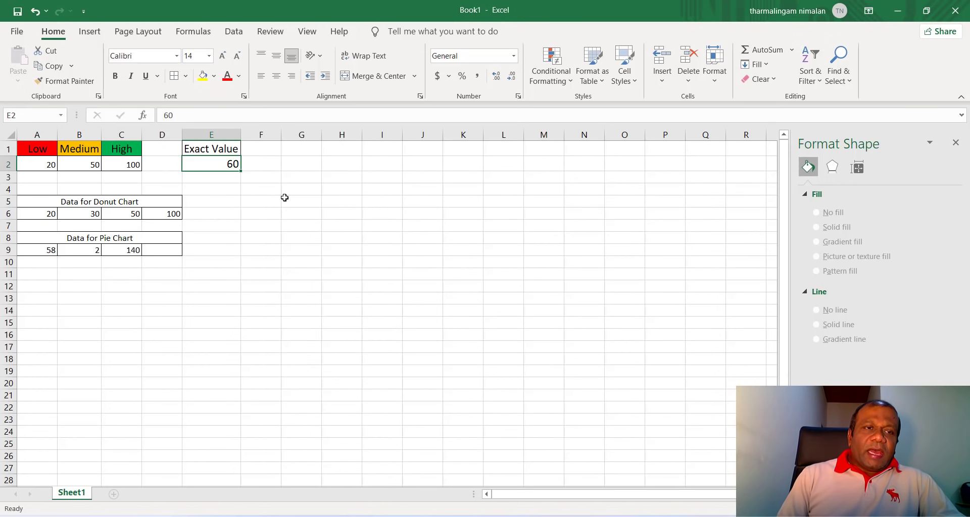
pyautogui.moveTo(211, 205)
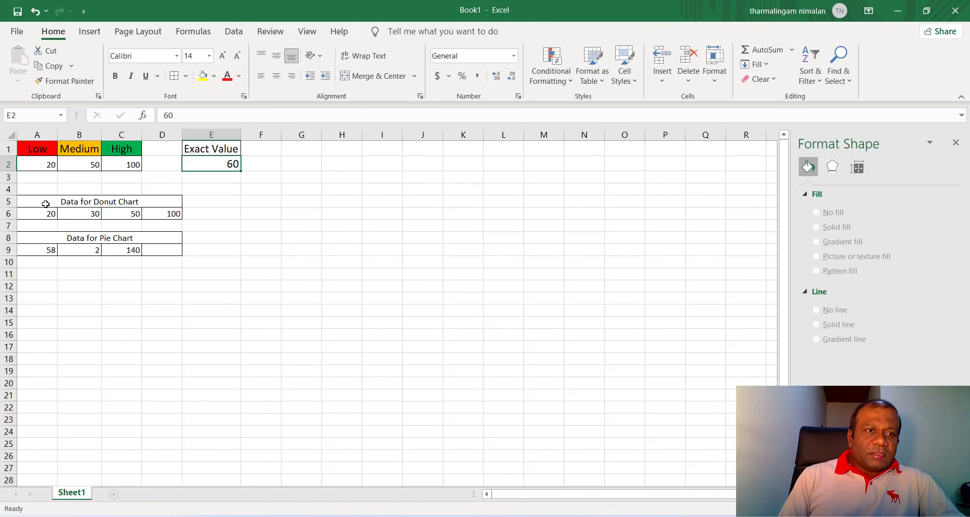
pyautogui.moveTo(36, 201); pyautogui.dragTo(162, 213)
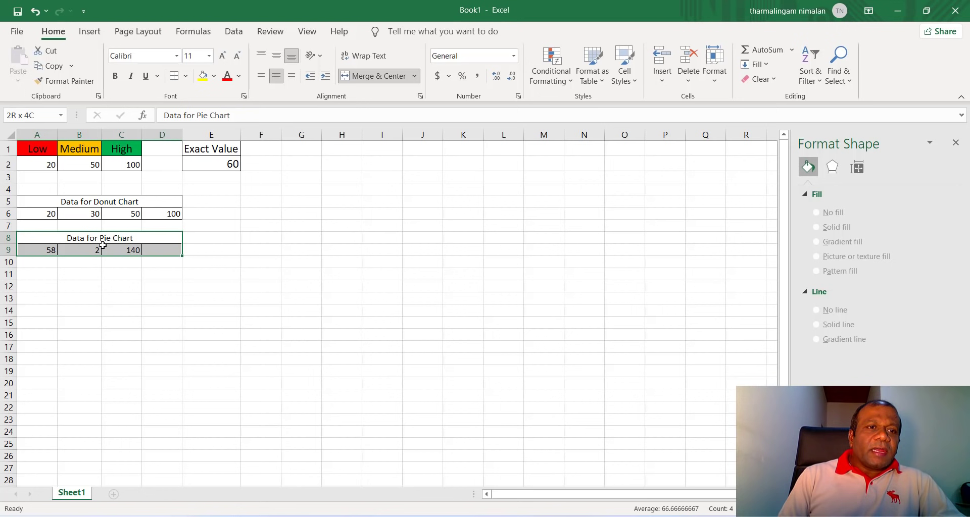
pyautogui.click(162, 347)
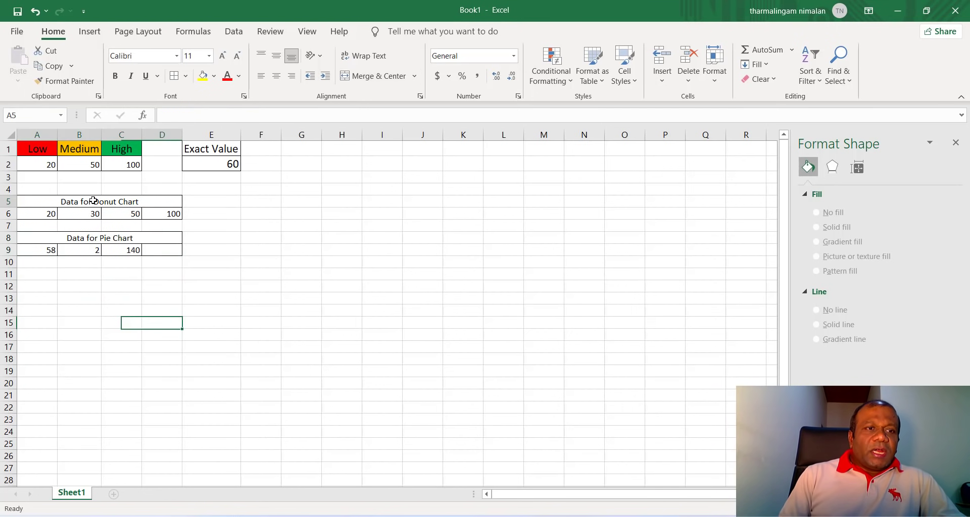
# - Enter =A2 in A6 and =B2-A6 in B6 for the Low and Medium portions
pyautogui.click(37, 213)
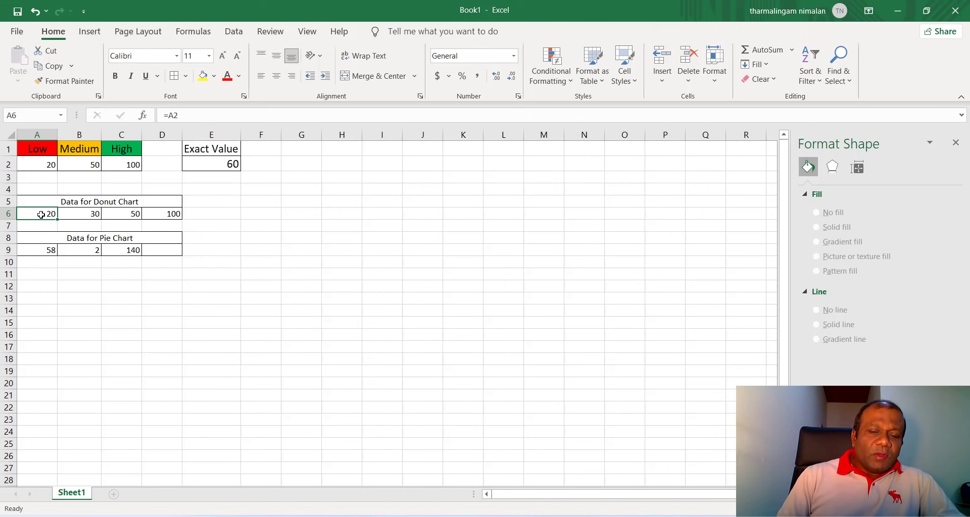
pyautogui.write('=')
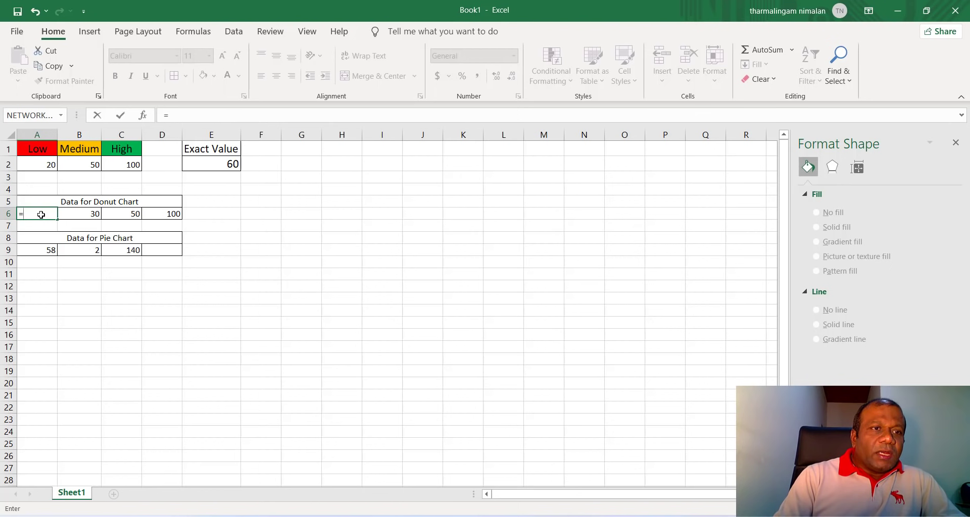
pyautogui.click(36, 164)
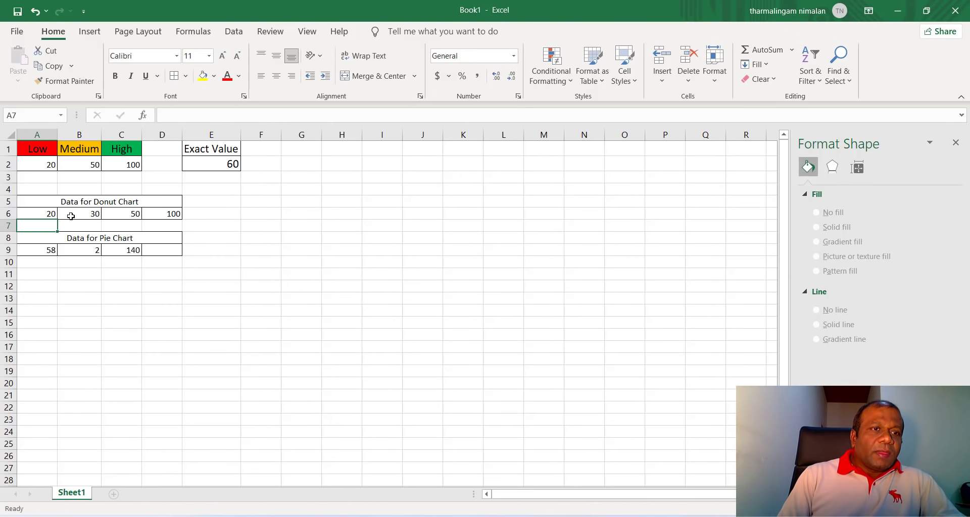
pyautogui.click(79, 214)
pyautogui.write('=B2-')
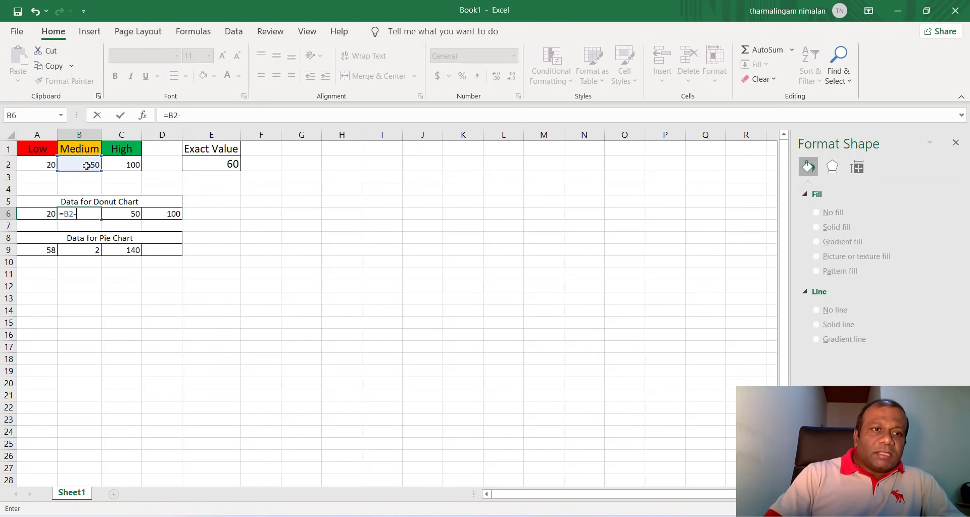
pyautogui.click(37, 213)
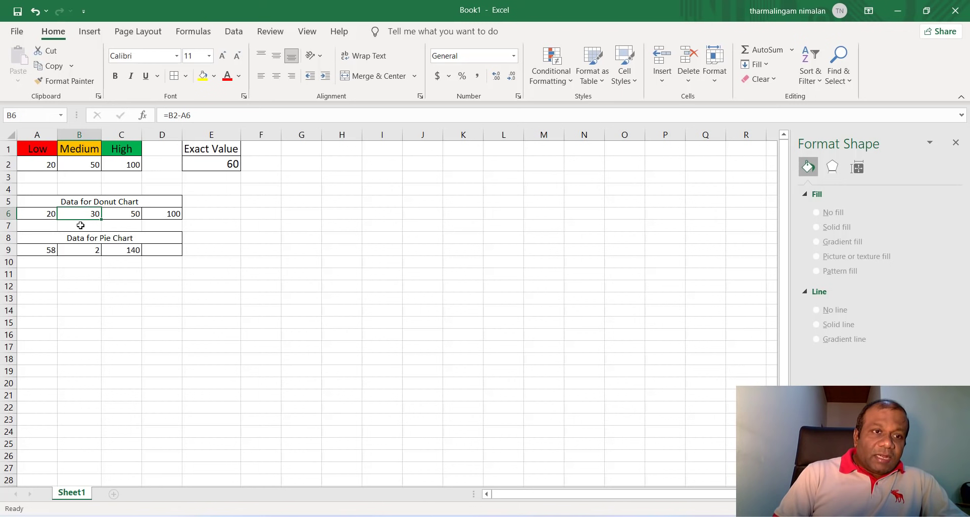
pyautogui.moveTo(125, 213)
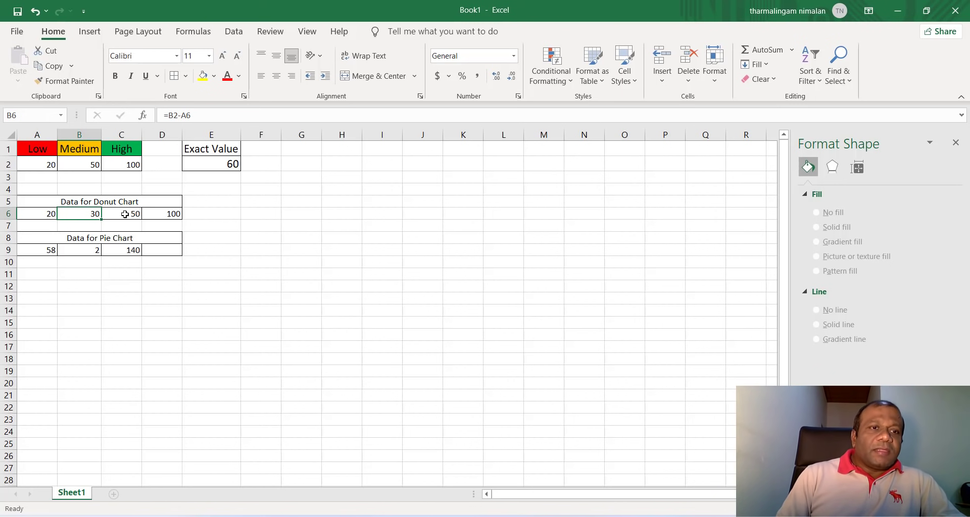
# - Enter the High portion as C2 minus the earlier cells in C6 and total the row in D6
pyautogui.click(121, 213)
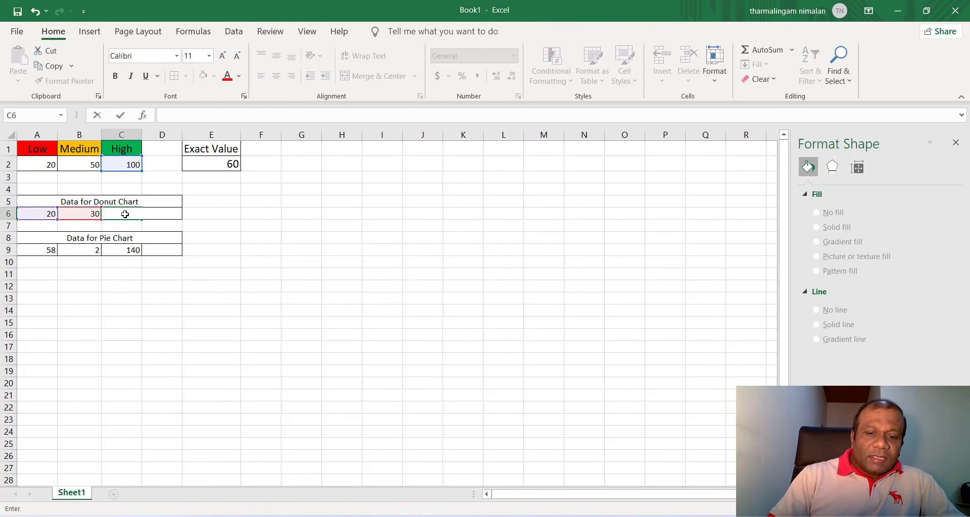
pyautogui.write('=')
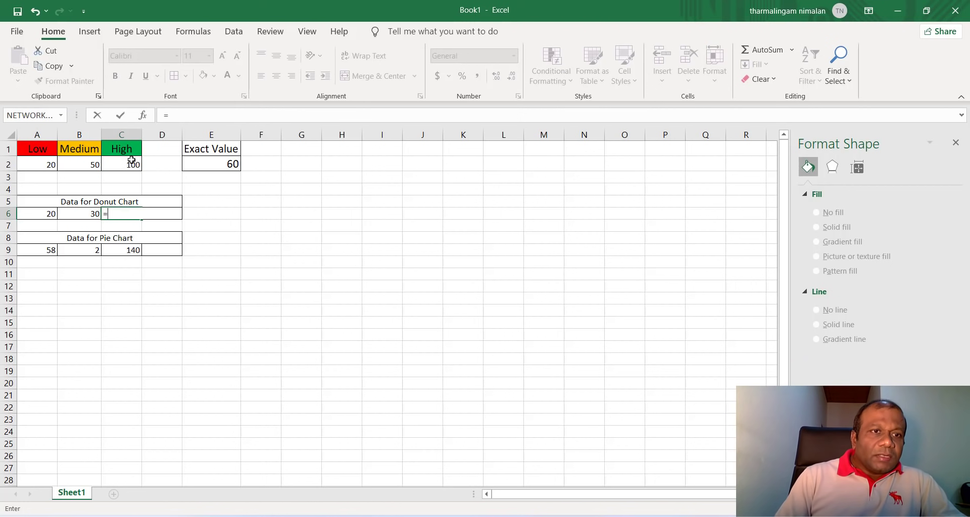
pyautogui.click(121, 164)
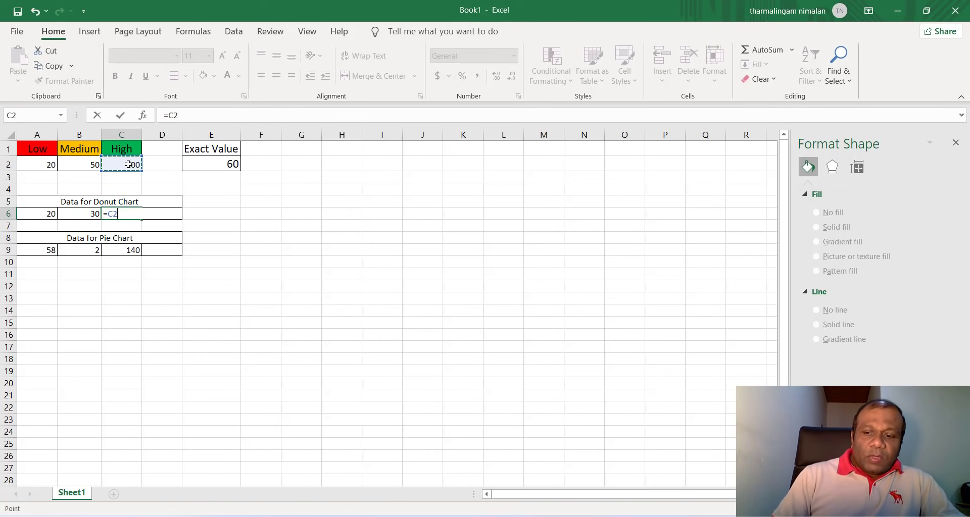
pyautogui.write('-')
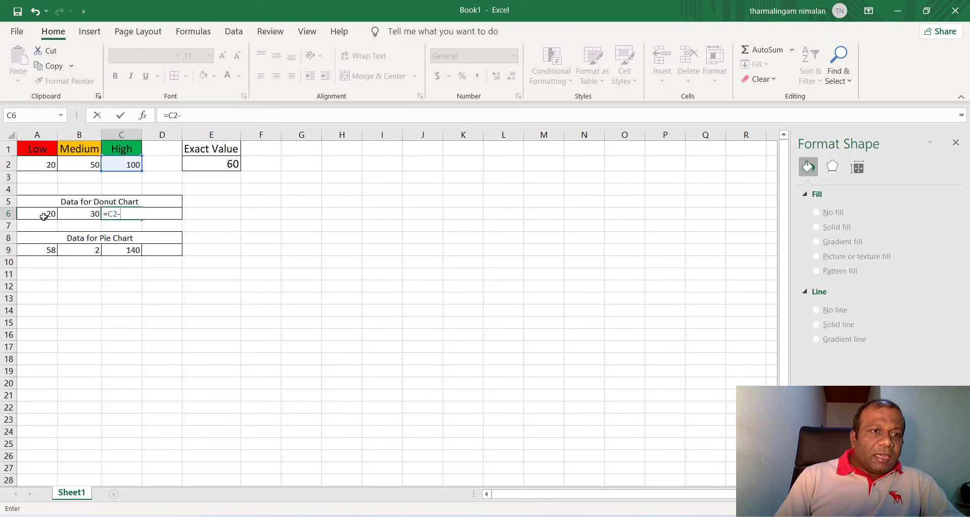
pyautogui.click(36, 213)
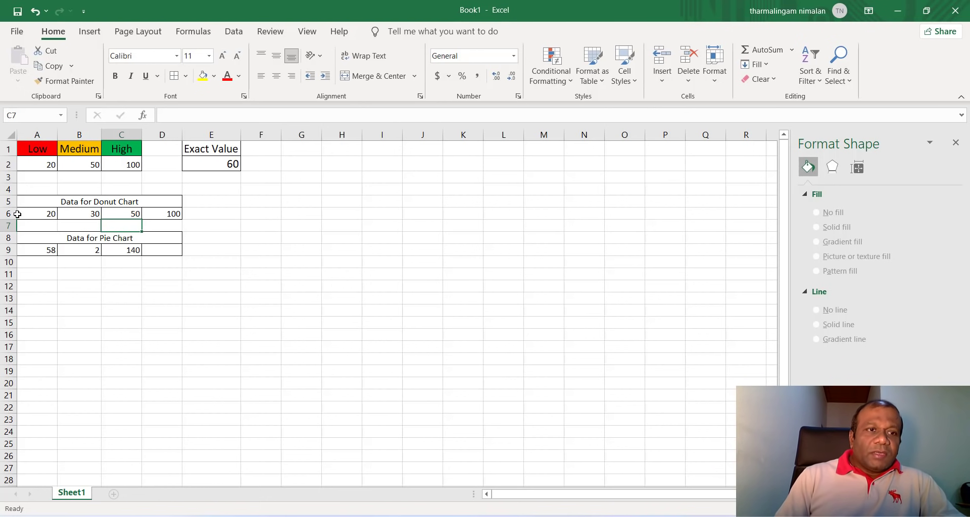
pyautogui.moveTo(169, 215)
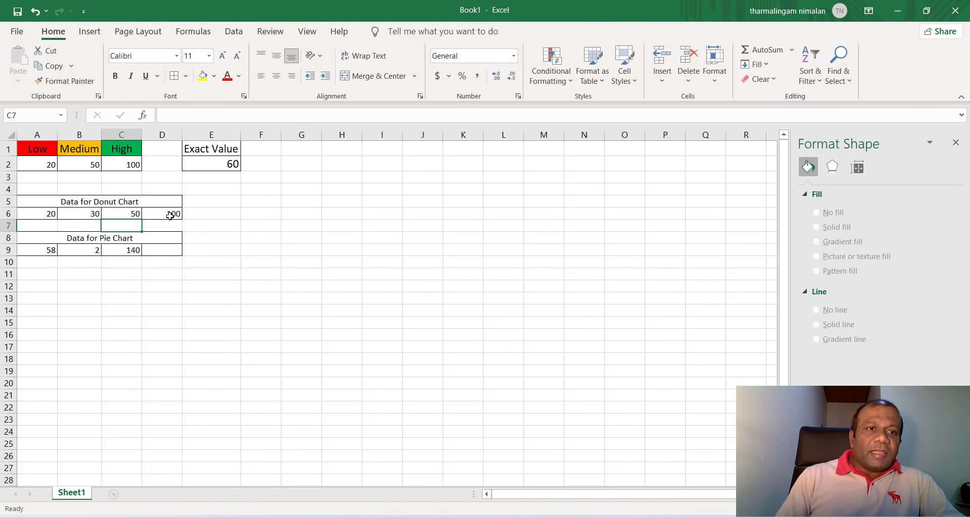
pyautogui.click(161, 213)
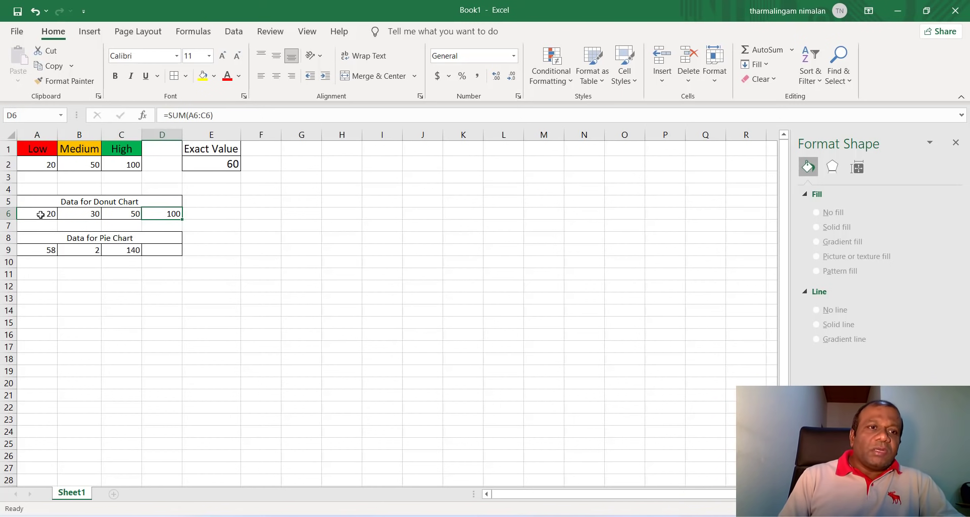
pyautogui.moveTo(206, 237)
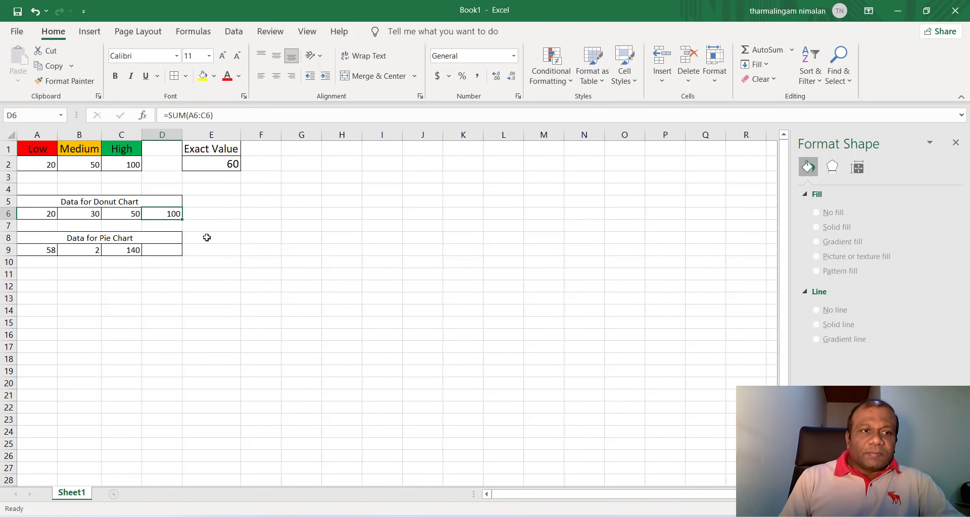
# - Select the donut chart data block A5:D6
pyautogui.click(36, 250)
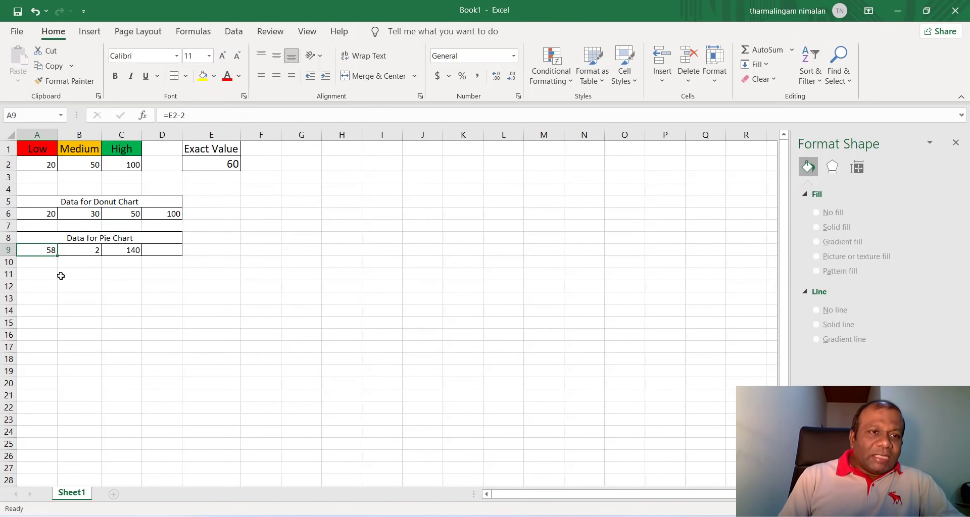
pyautogui.click(36, 213)
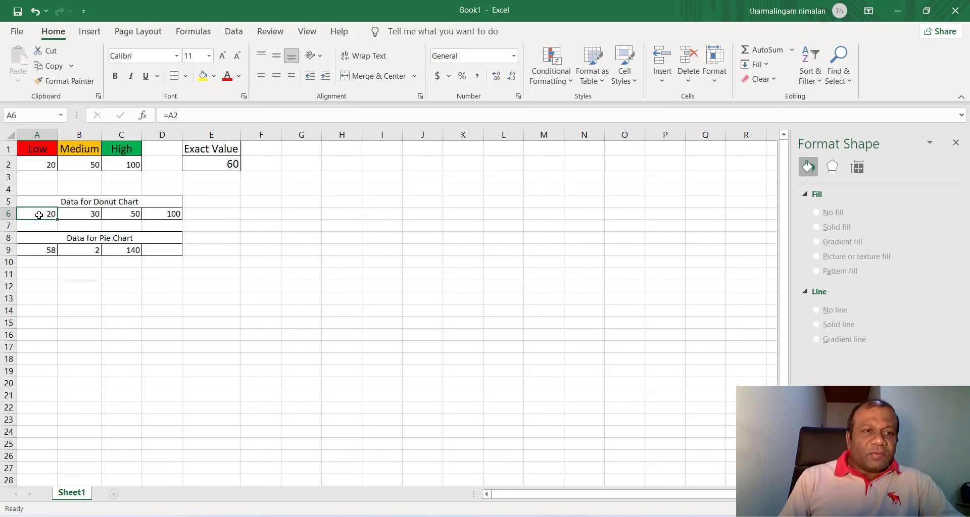
pyautogui.click(99, 201)
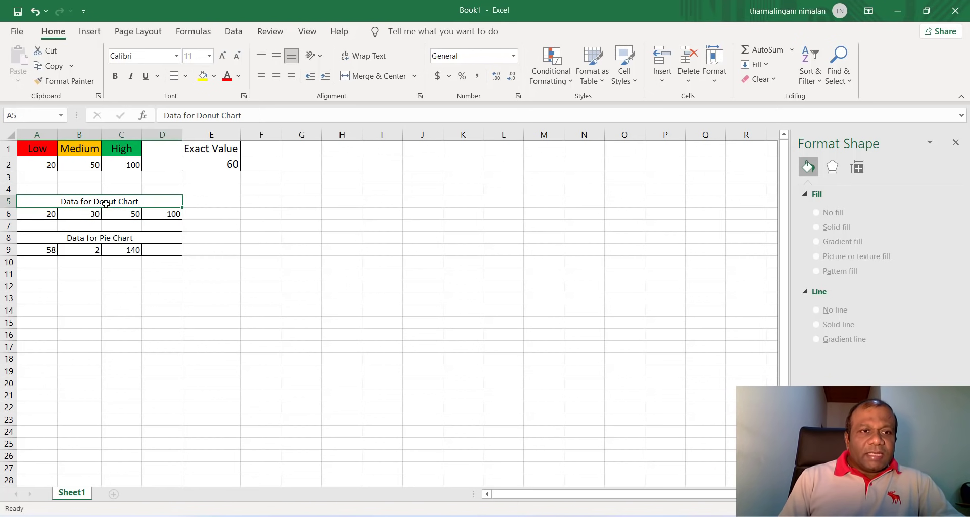
pyautogui.moveTo(37, 213); pyautogui.dragTo(174, 213)
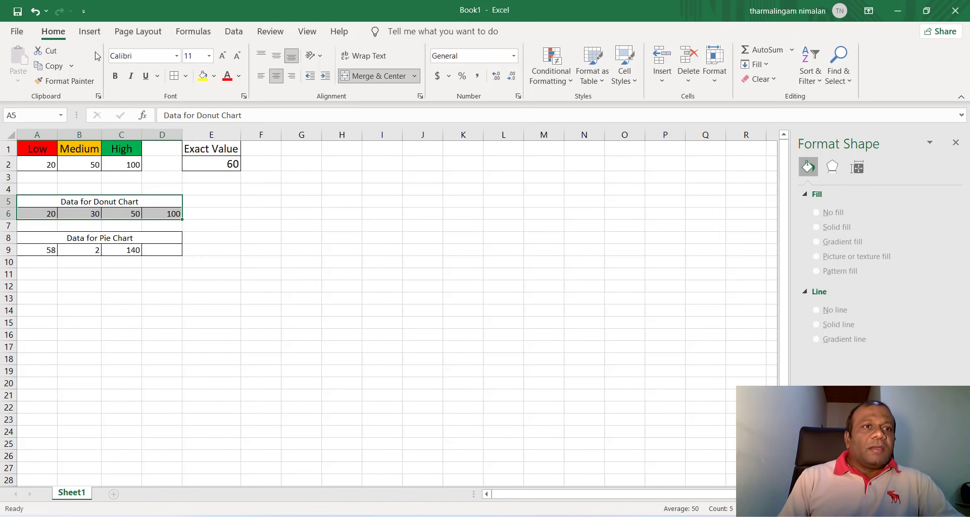
# - Insert a Doughnut chart from the Pie/Doughnut chart types
pyautogui.click(89, 31)
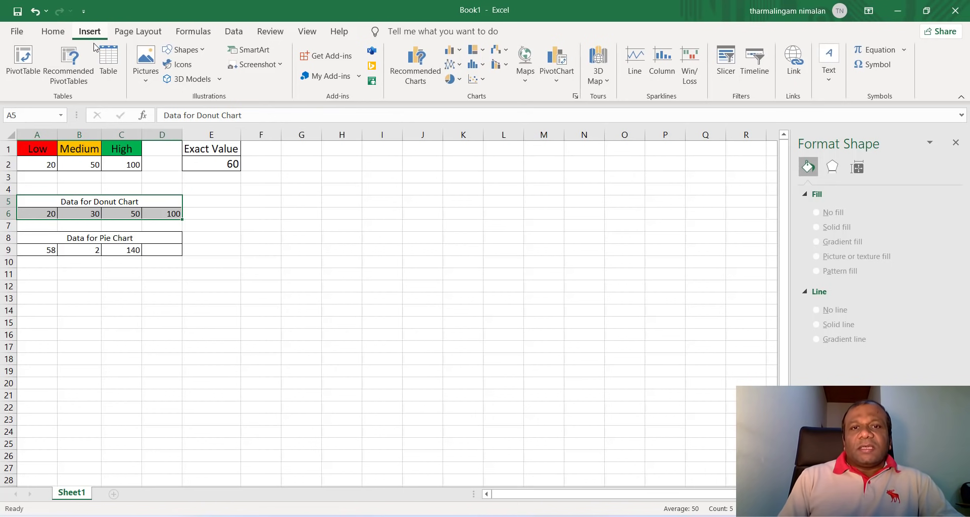
pyautogui.moveTo(451, 79)
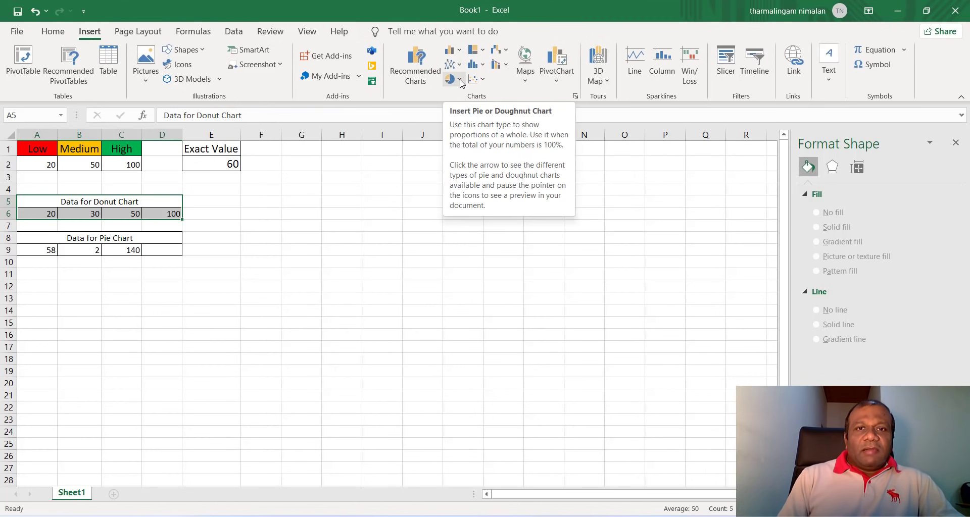
pyautogui.click(450, 79)
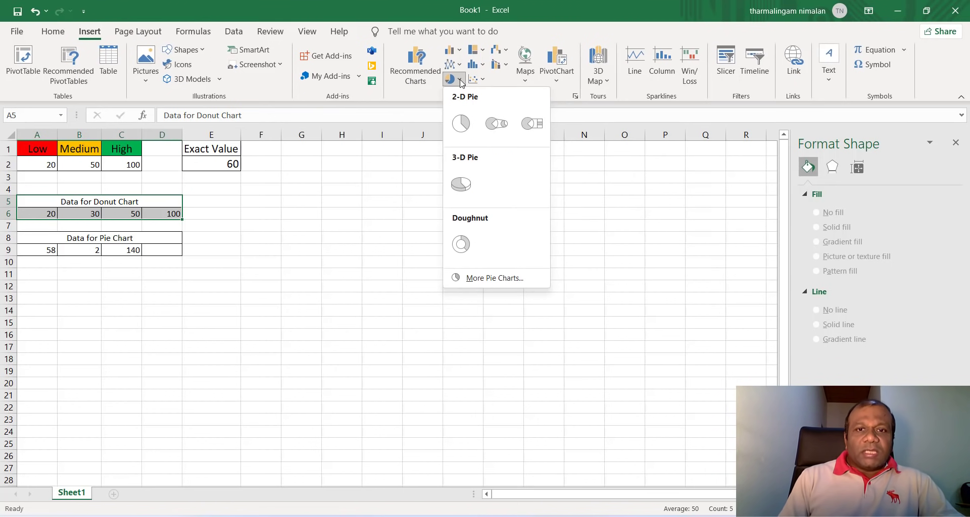
pyautogui.click(460, 244)
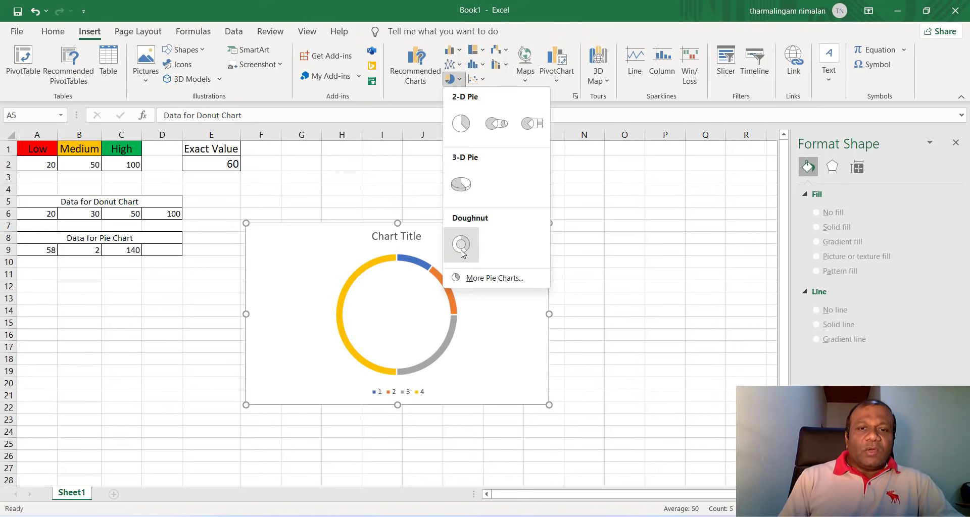
pyautogui.click(461, 246)
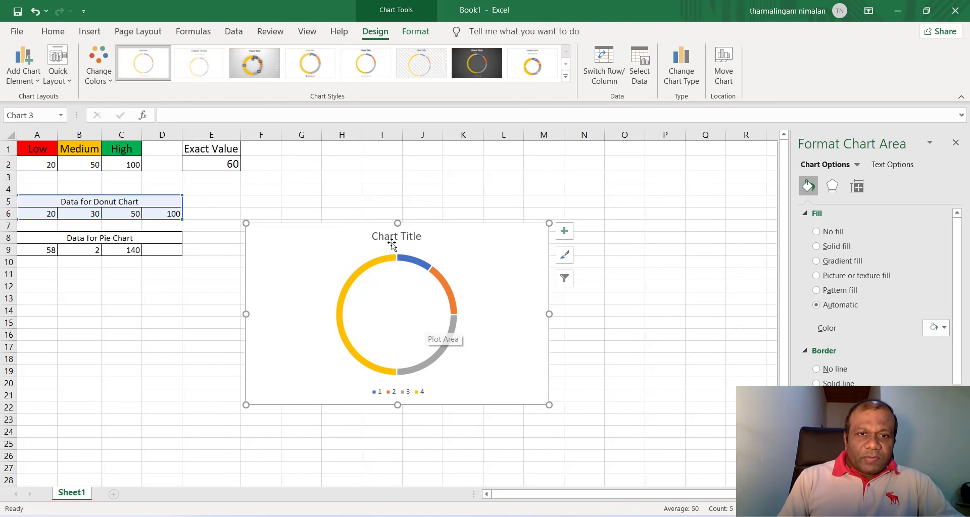
# - Delete the chart title and the legend, leaving only the doughnut ring
pyautogui.click(396, 235)
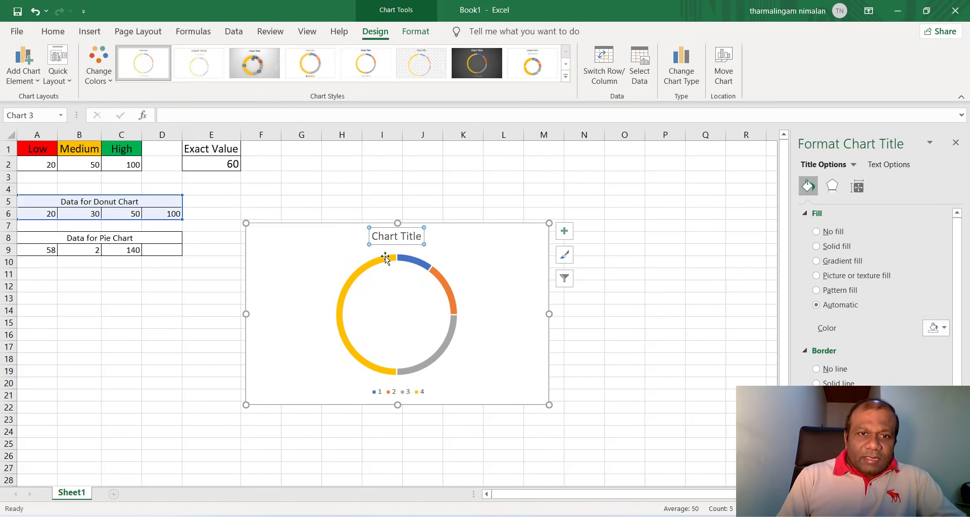
pyautogui.click(396, 235)
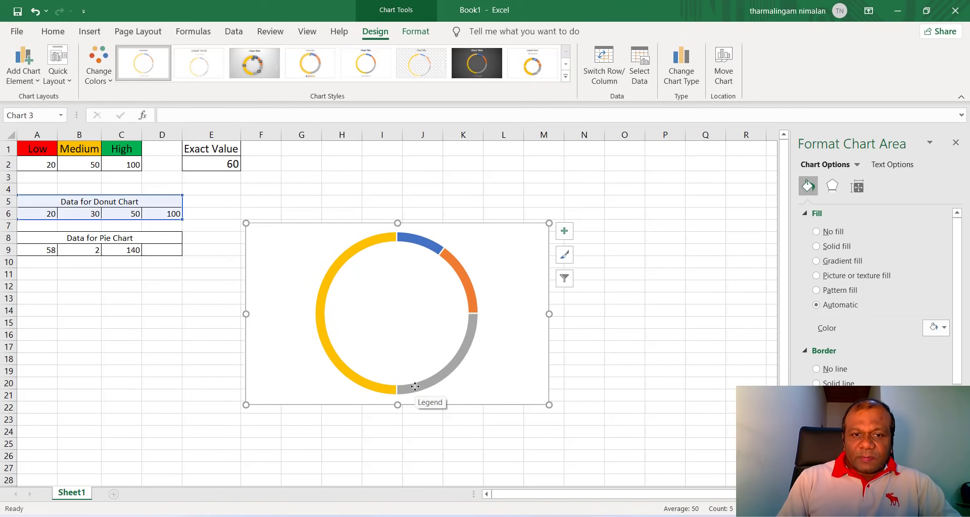
pyautogui.moveTo(312, 329)
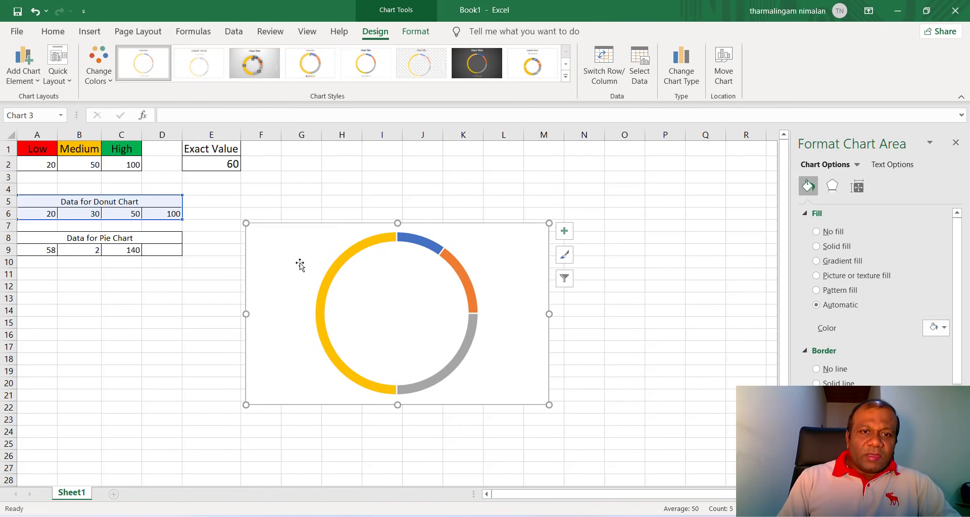
pyautogui.moveTo(422, 239)
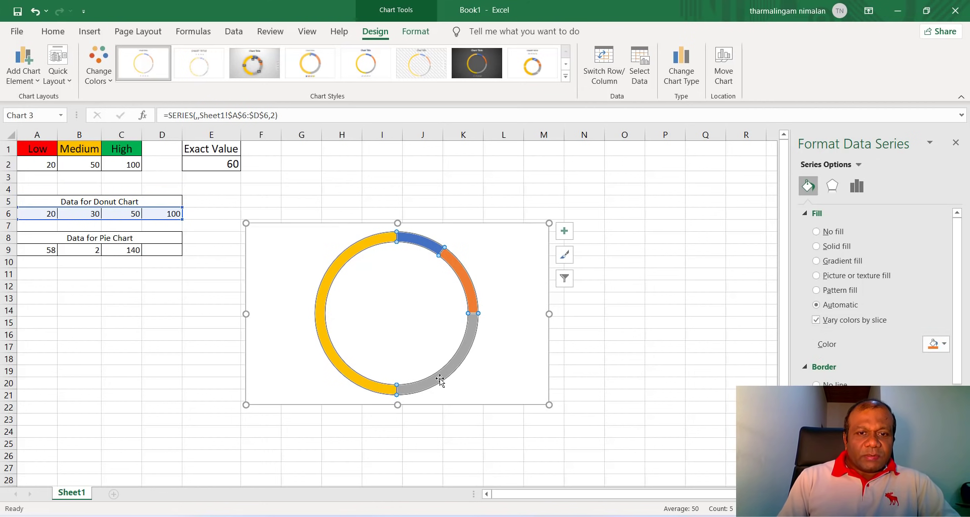
pyautogui.moveTo(439, 380)
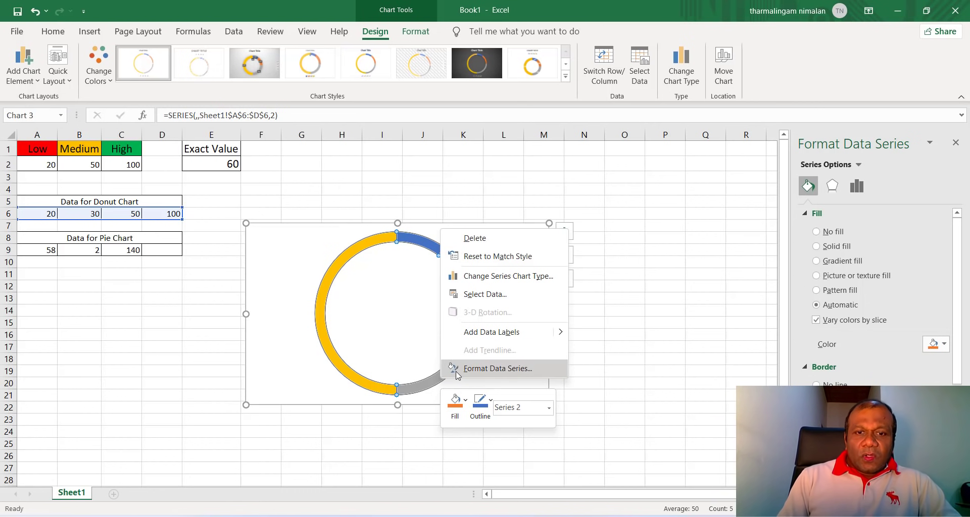
pyautogui.moveTo(472, 376)
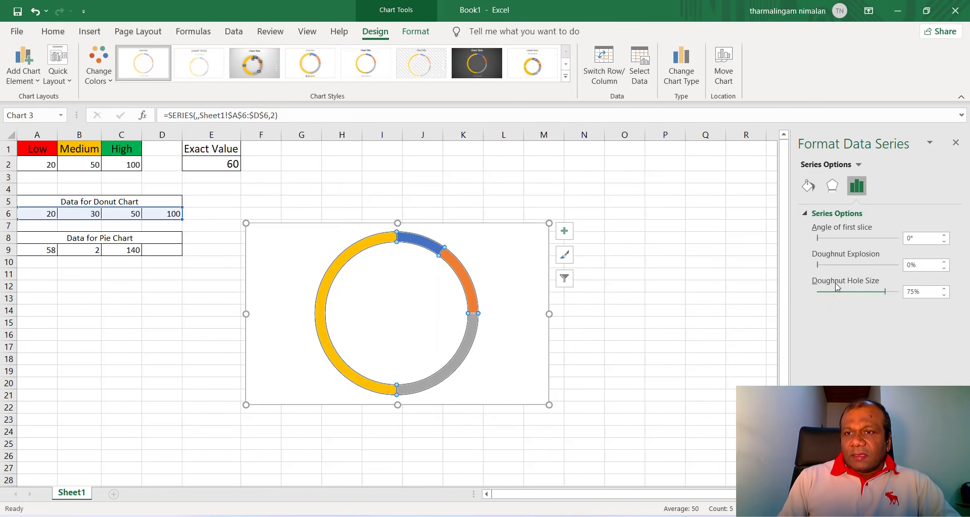
# - Set the doughnut's Angle of first slice to 270° in Format Data Series
pyautogui.moveTo(819, 238); pyautogui.dragTo(853, 239)
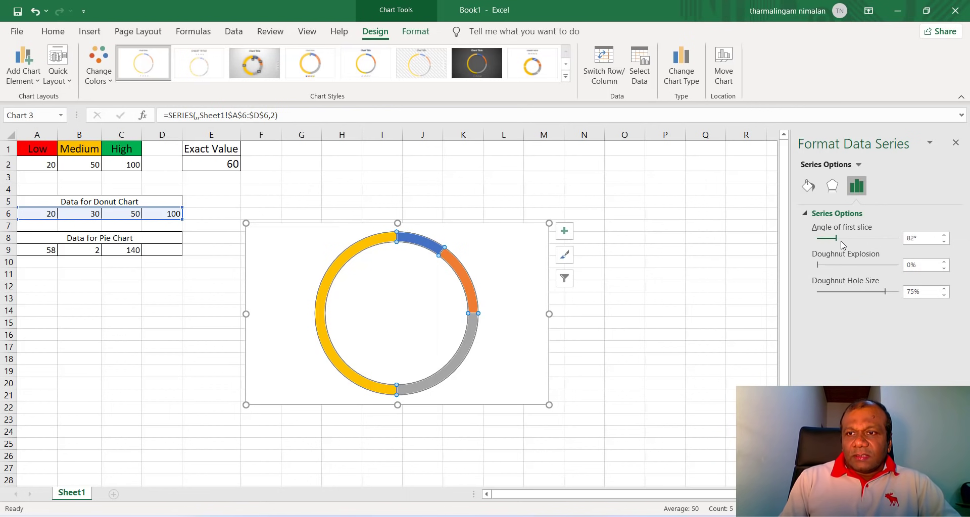
pyautogui.moveTo(839, 238); pyautogui.dragTo(854, 239)
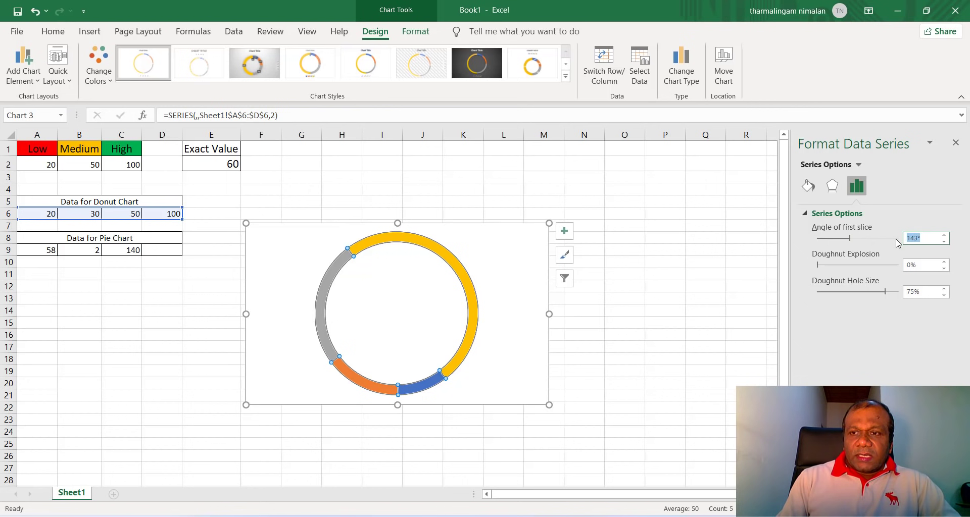
pyautogui.write('270°')
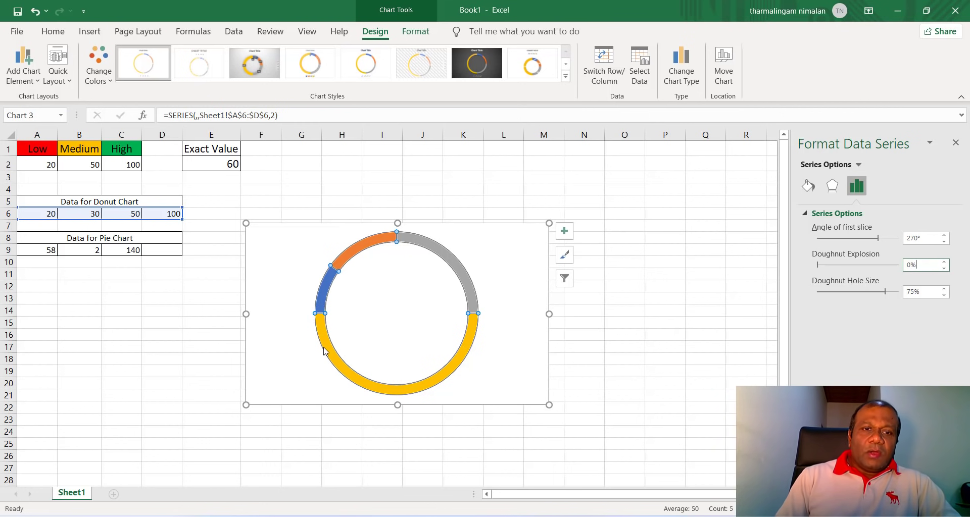
pyautogui.moveTo(420, 363)
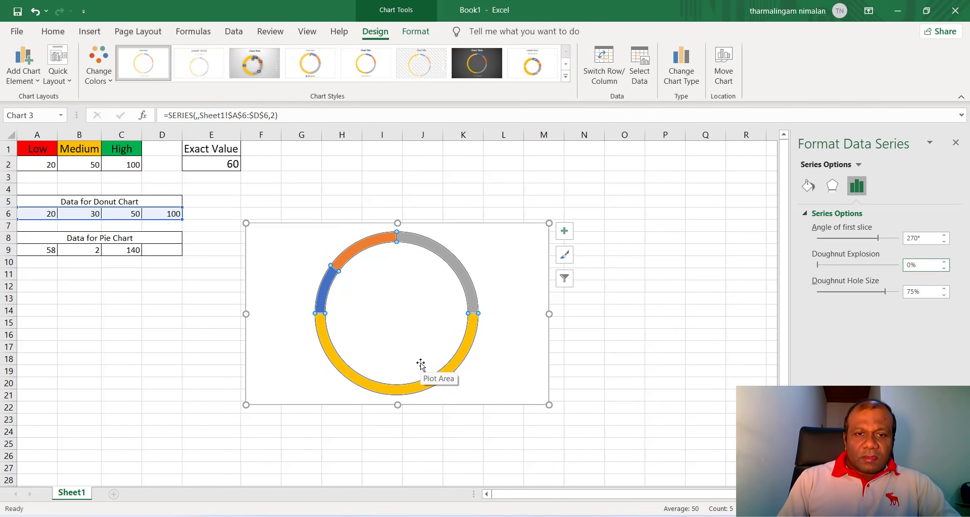
# - Give the large bottom slice No fill so only a half-doughnut arc remains
pyautogui.click(433, 371)
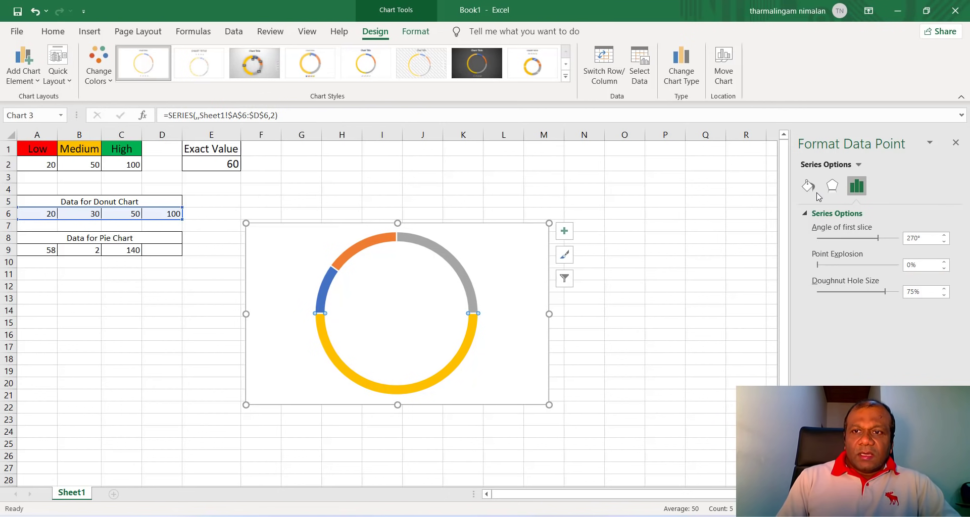
pyautogui.click(808, 186)
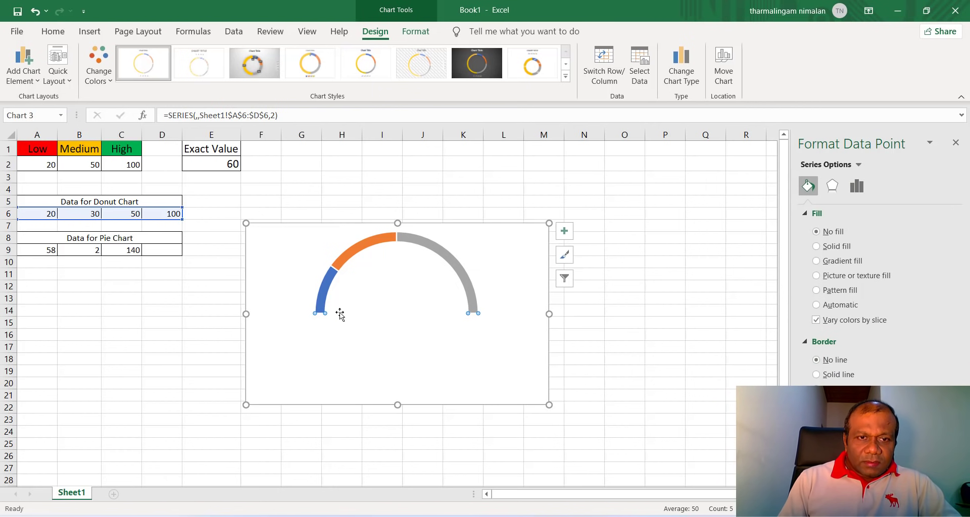
pyautogui.click(816, 304)
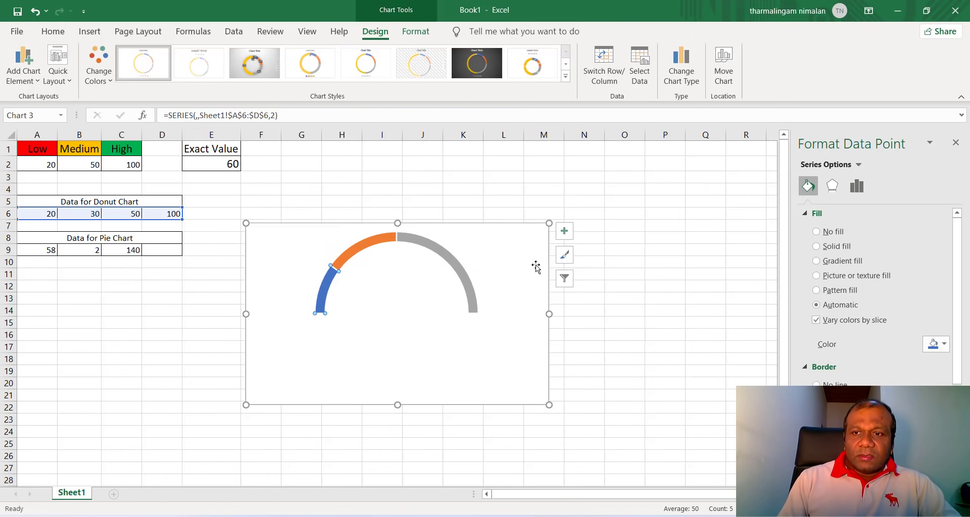
pyautogui.moveTo(309, 287)
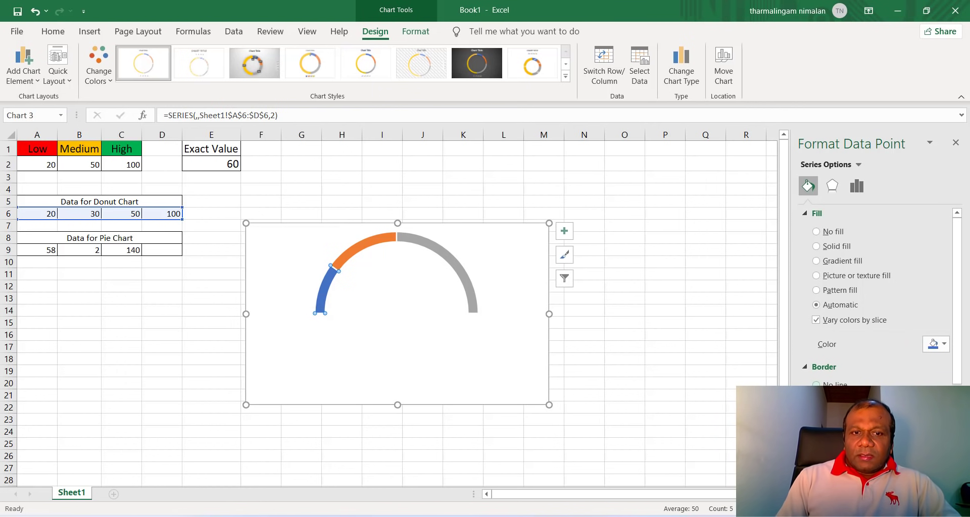
pyautogui.moveTo(354, 252)
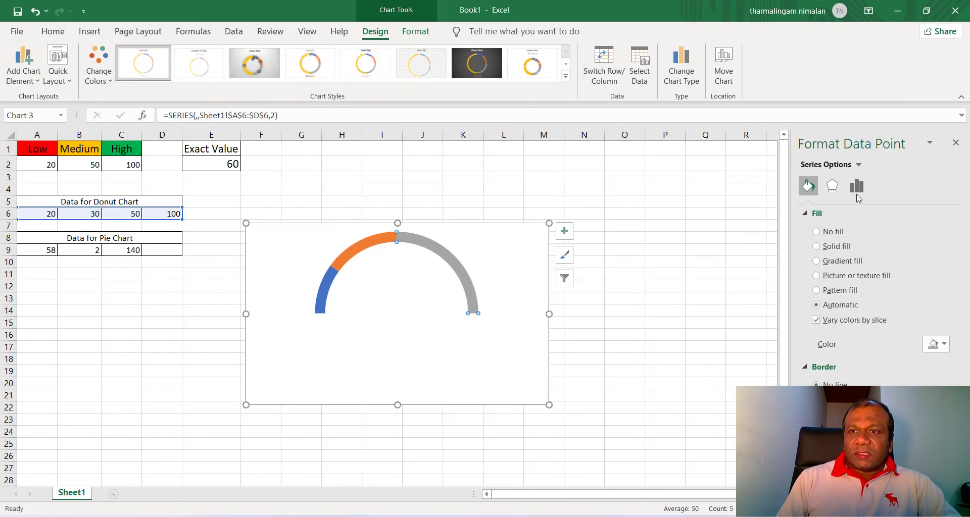
# - Reduce the Doughnut Hole Size to 50% to thicken the arc
pyautogui.click(856, 186)
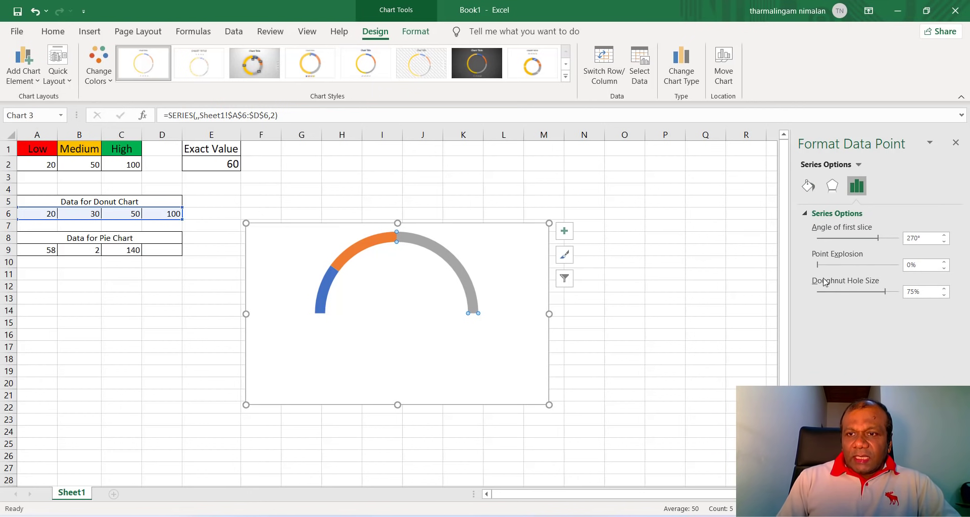
pyautogui.moveTo(887, 290); pyautogui.dragTo(875, 291)
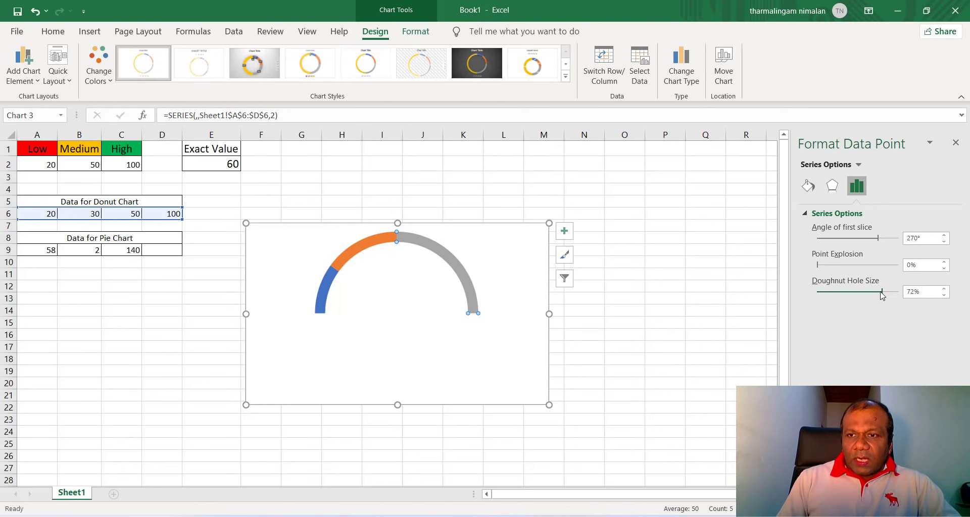
pyautogui.moveTo(874, 291); pyautogui.dragTo(857, 291)
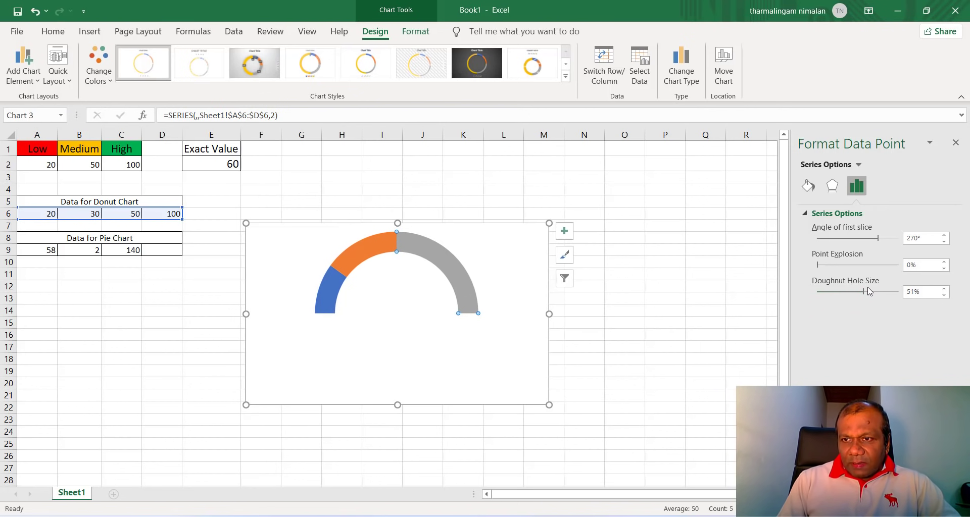
pyautogui.moveTo(857, 291); pyautogui.dragTo(861, 290)
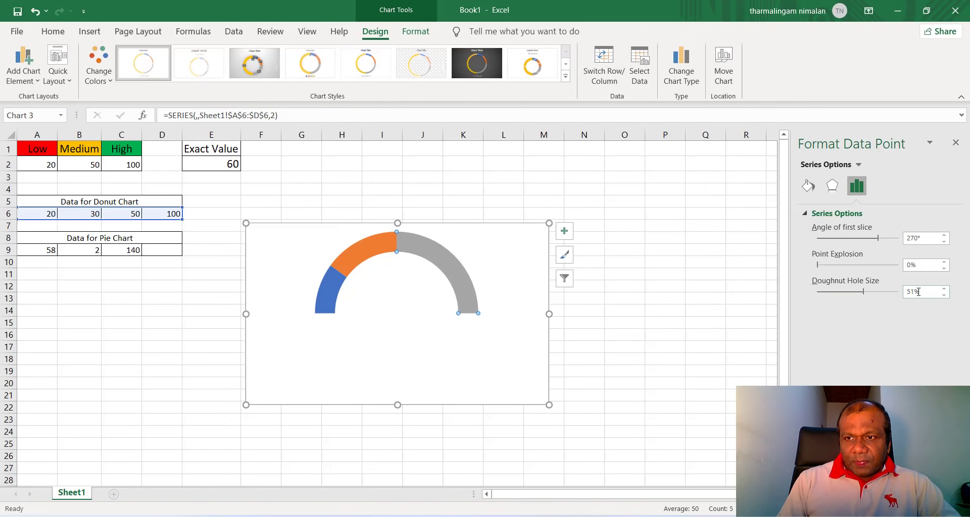
pyautogui.write('50')
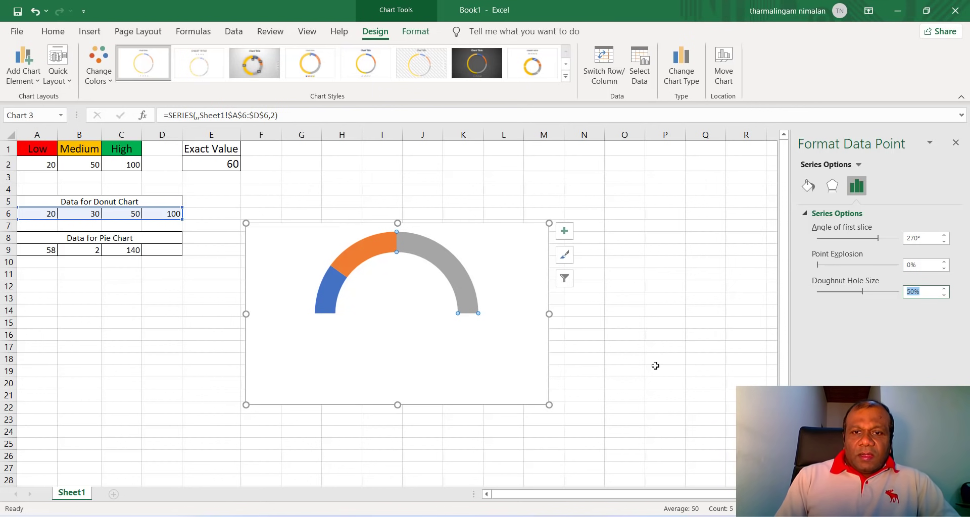
# - Recolour the first gauge band from blue to red
pyautogui.click(326, 301)
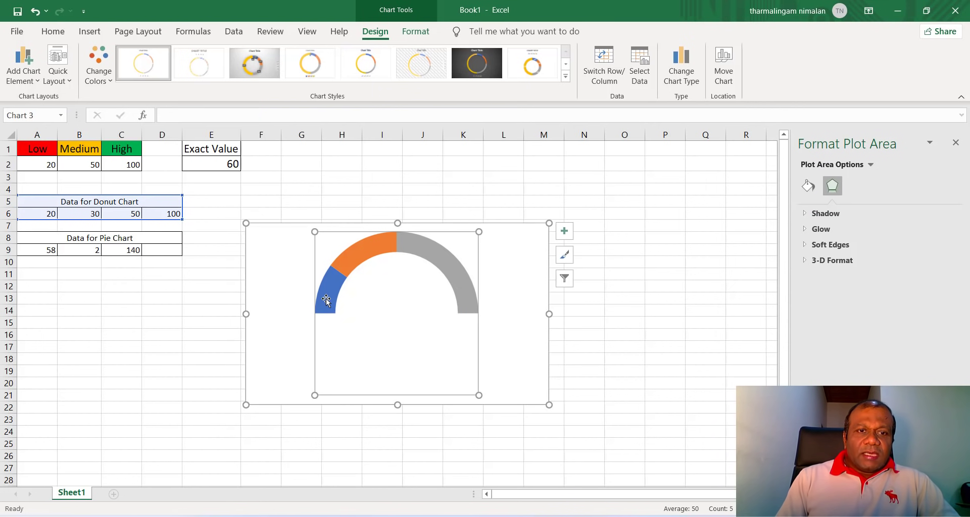
pyautogui.click(326, 301)
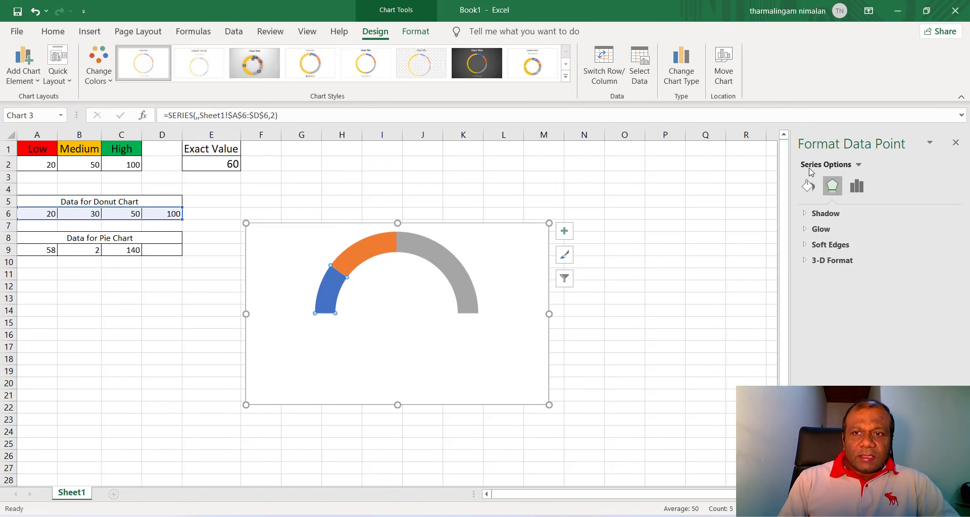
pyautogui.click(808, 186)
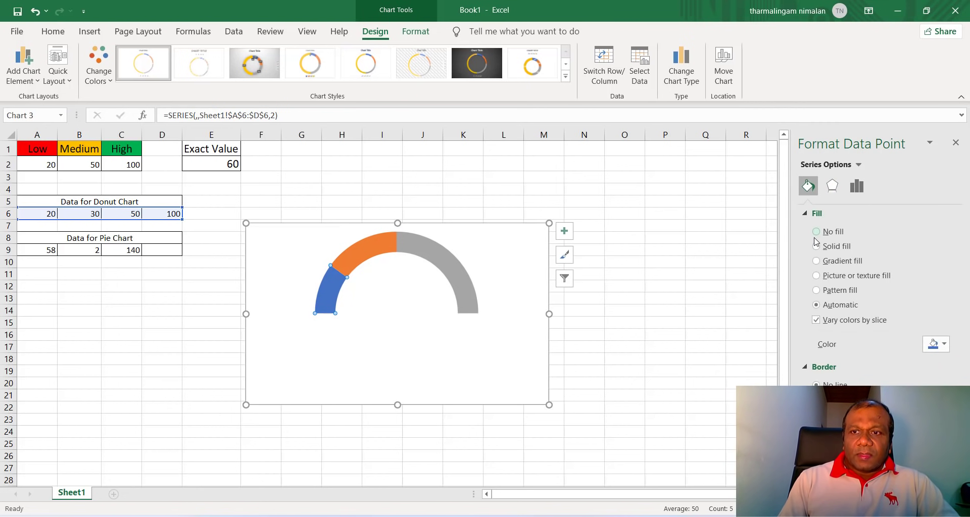
pyautogui.click(943, 345)
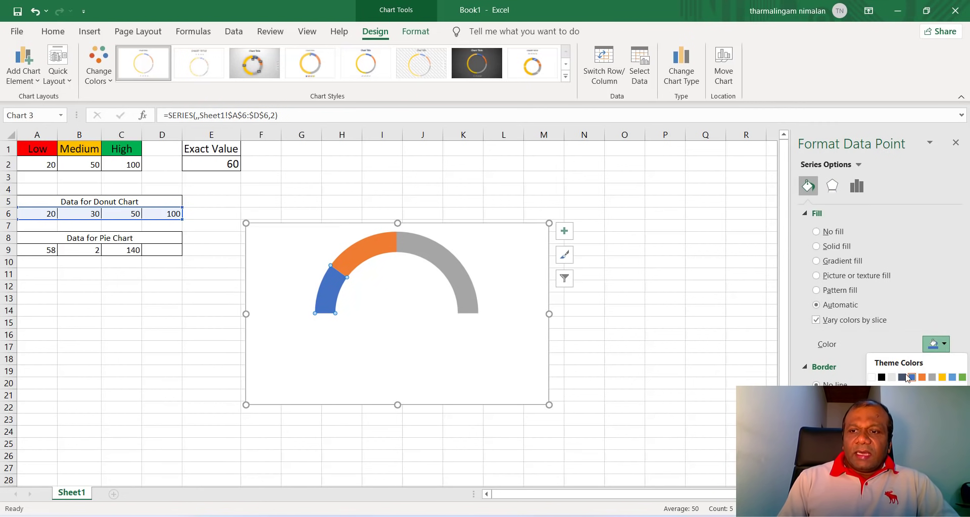
pyautogui.click(908, 378)
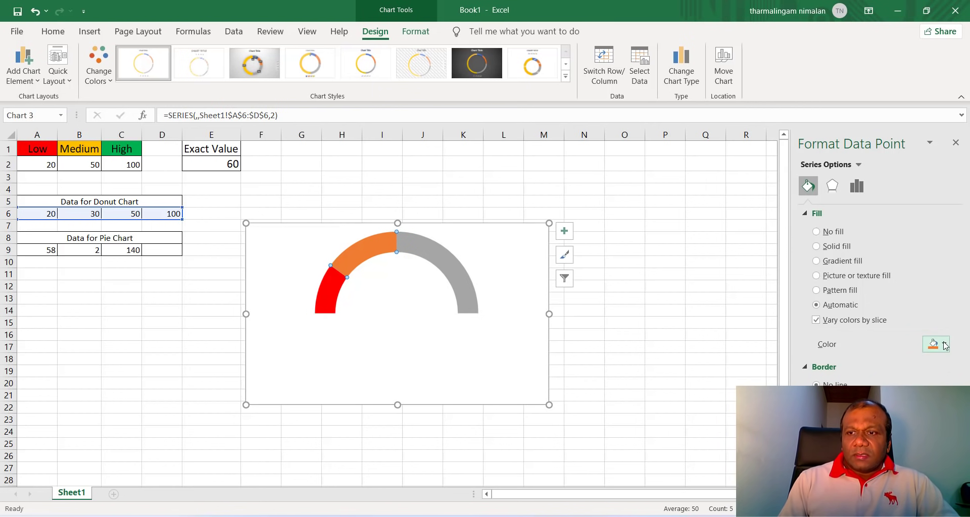
# - Recolour the remaining bands yellow and green to match the Medium and High ranges
pyautogui.click(944, 345)
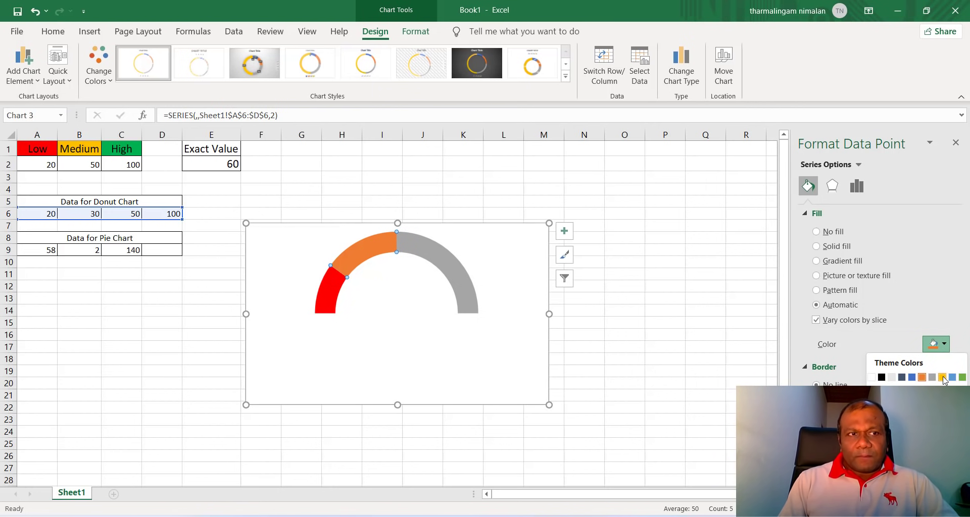
pyautogui.click(941, 378)
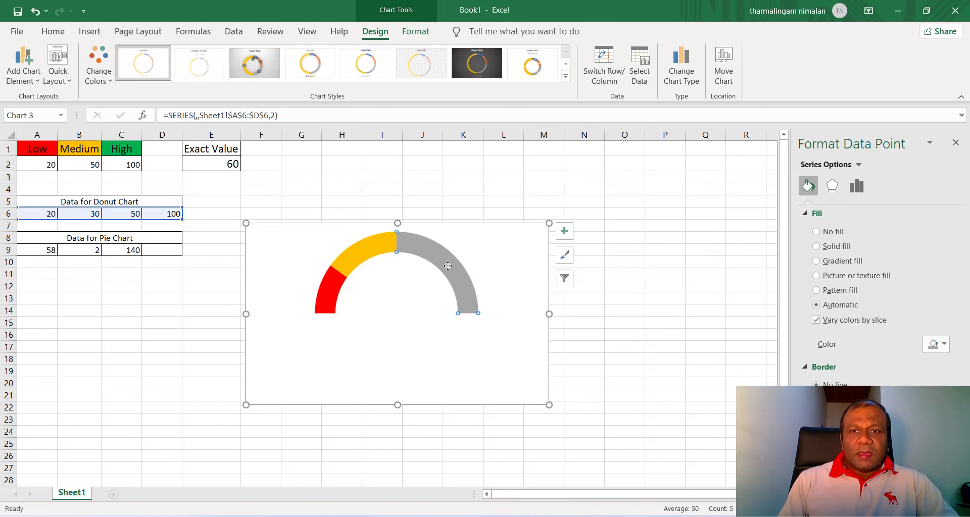
pyautogui.click(944, 345)
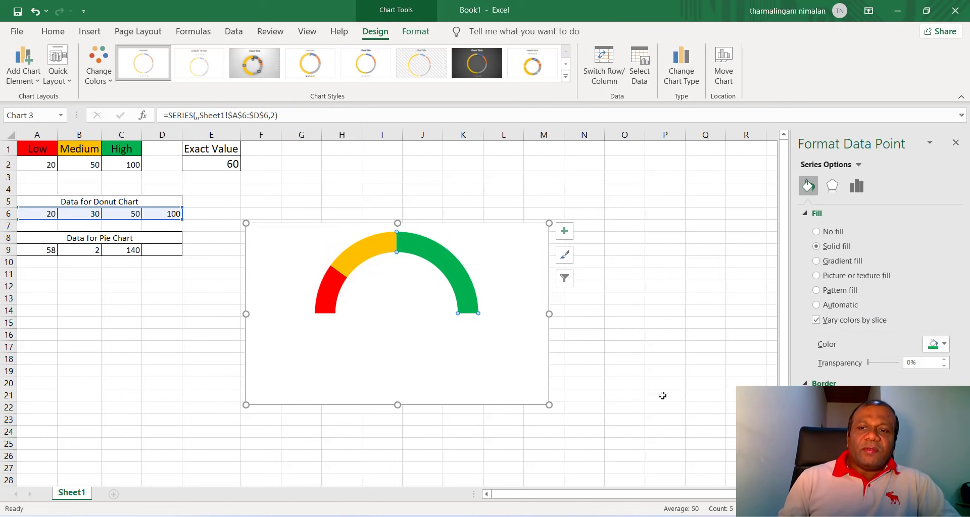
pyautogui.moveTo(597, 357)
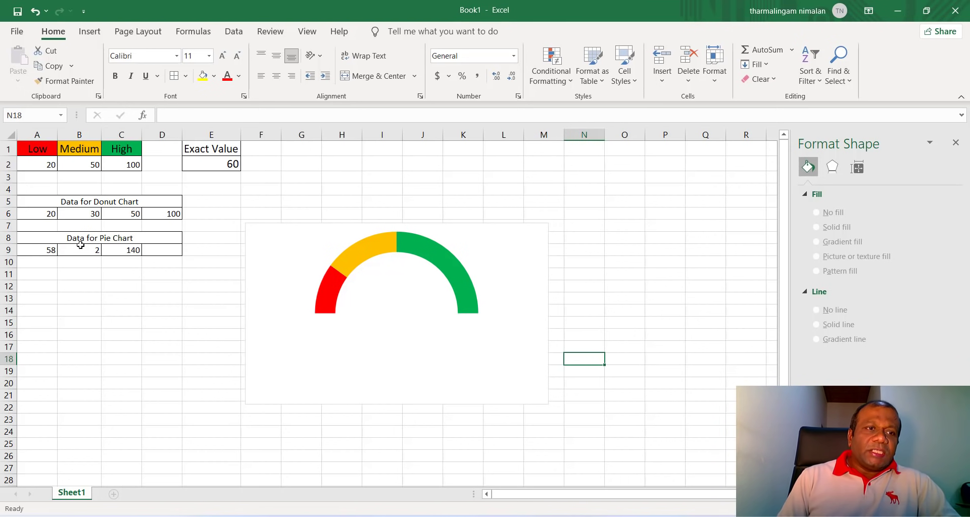
pyautogui.moveTo(35, 262)
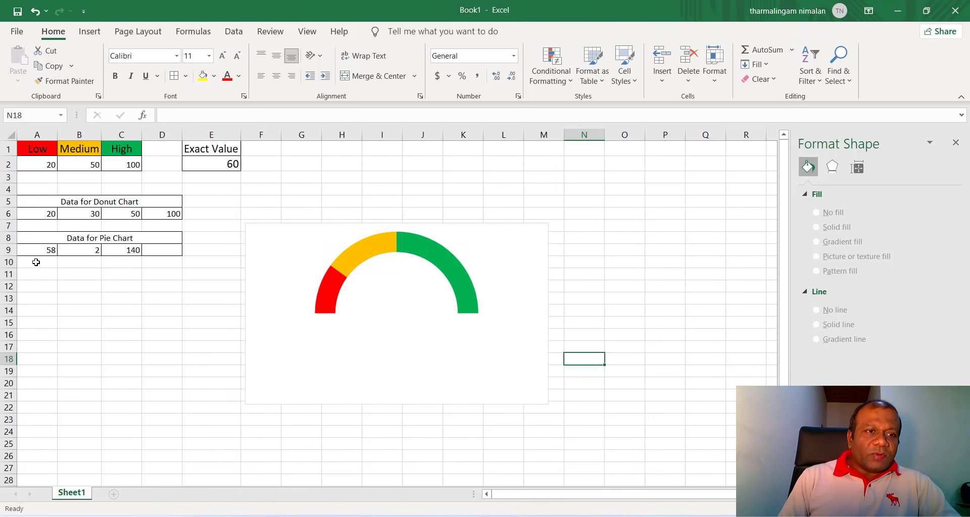
# - Inspect the pie data cells A9, B9 and the Exact Value cell E2
pyautogui.click(37, 250)
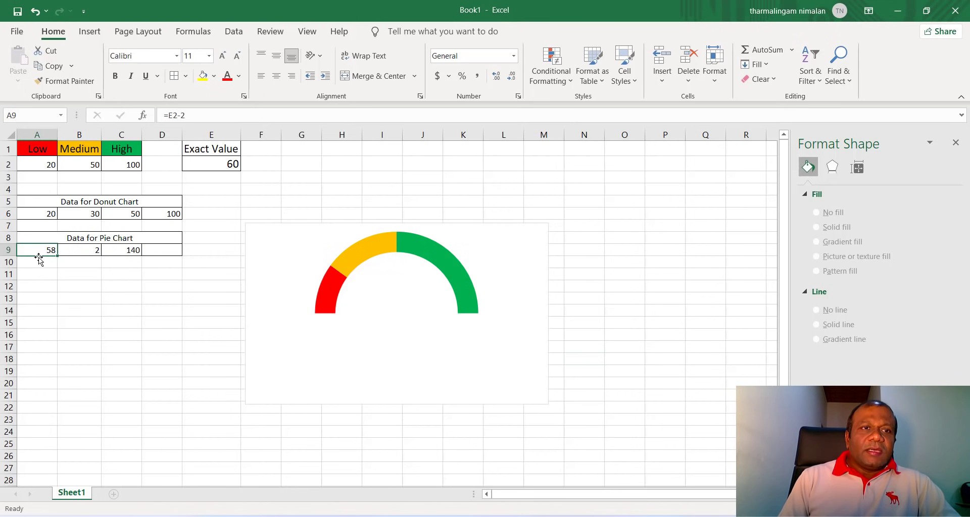
pyautogui.moveTo(132, 221)
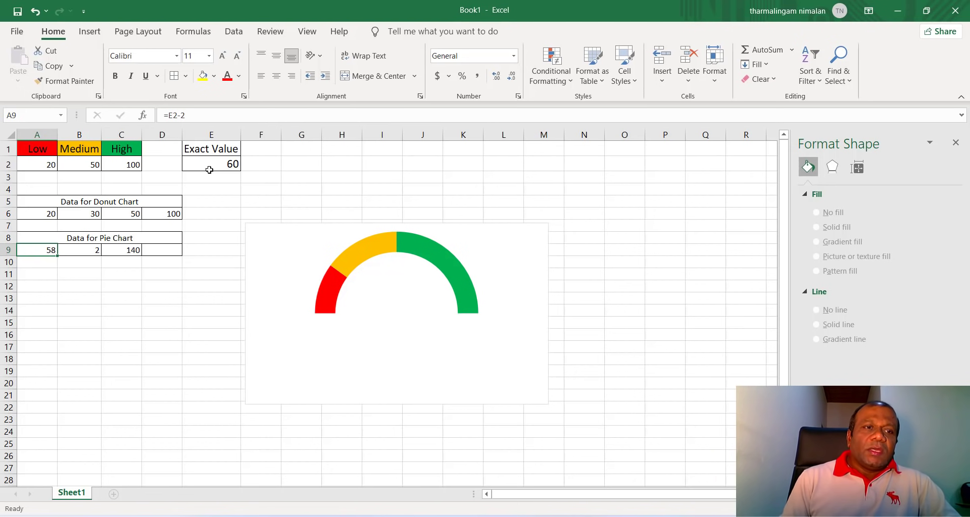
pyautogui.click(79, 250)
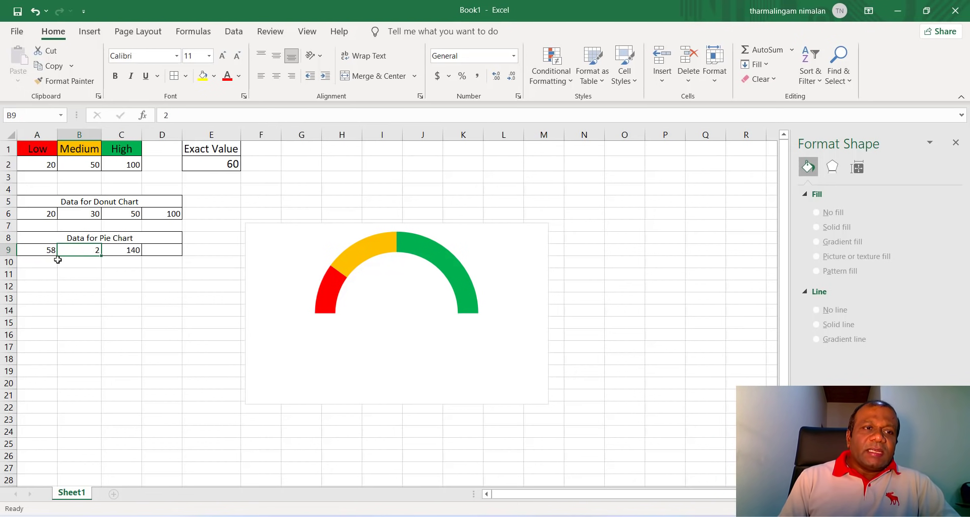
pyautogui.click(36, 249)
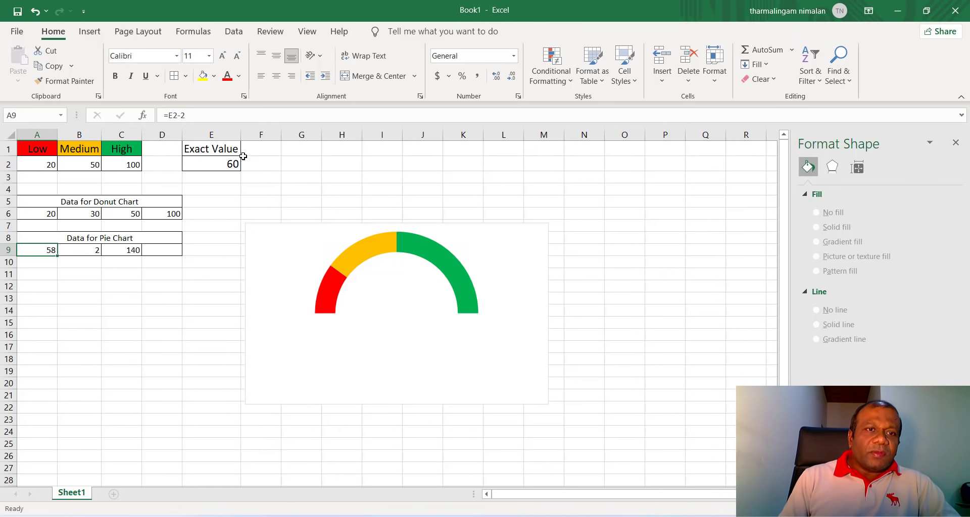
pyautogui.click(211, 164)
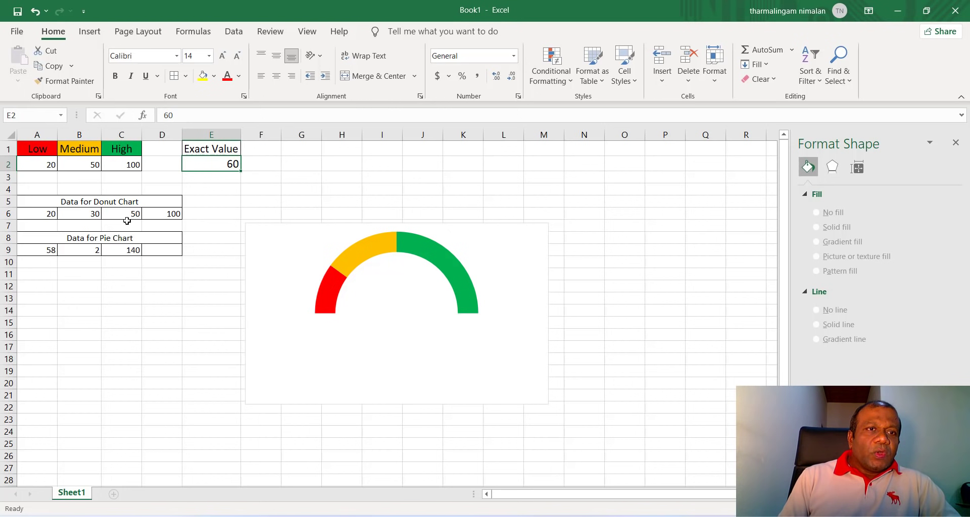
# - Enter =E2-2 in A9 for the needle position and check the remainder formula in C9
pyautogui.click(36, 250)
pyautogui.write('=')
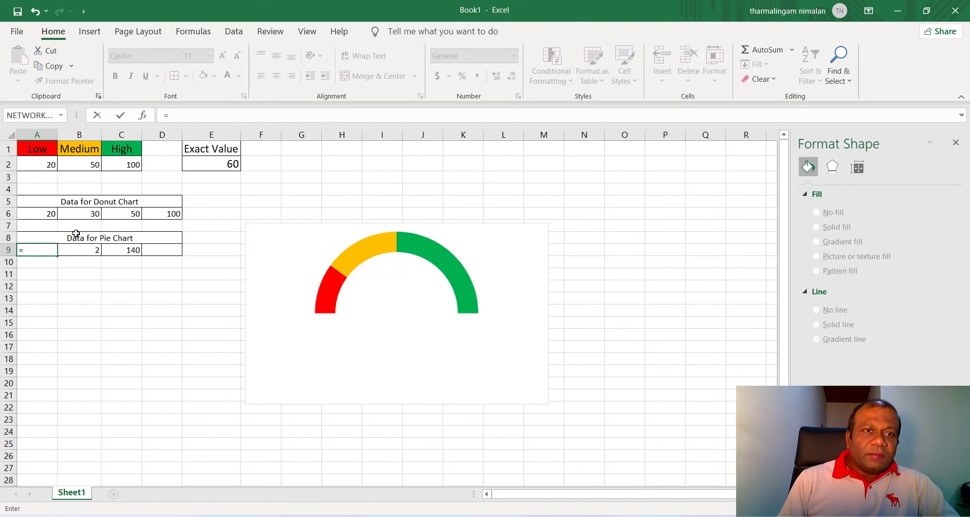
pyautogui.click(211, 164)
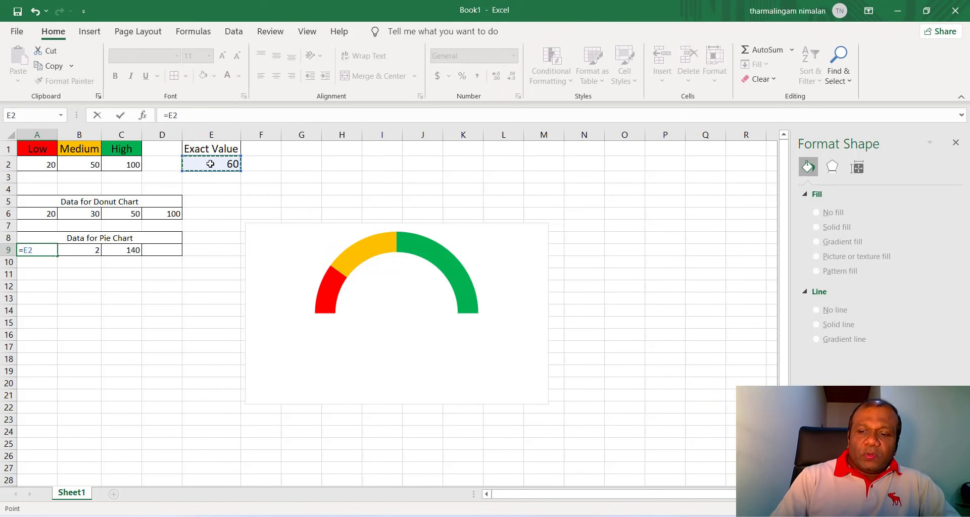
pyautogui.write('-')
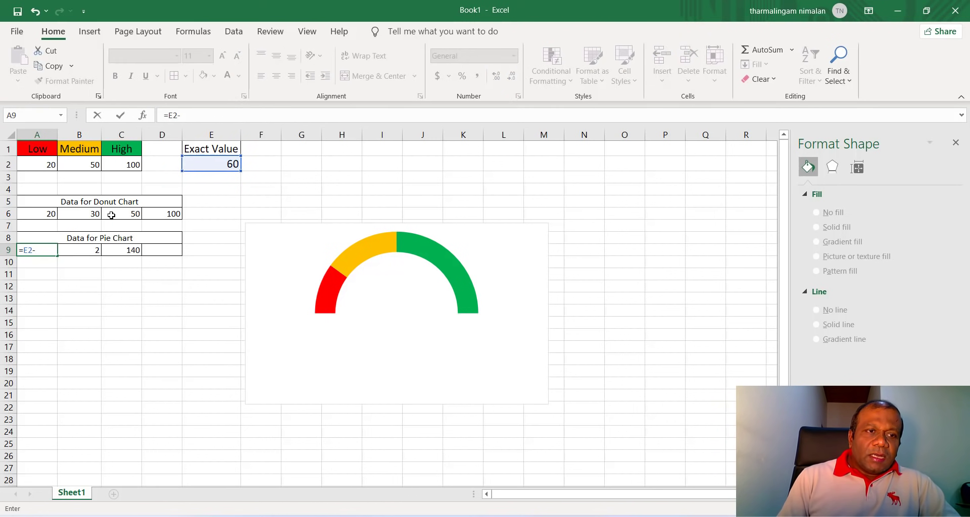
pyautogui.write('2')
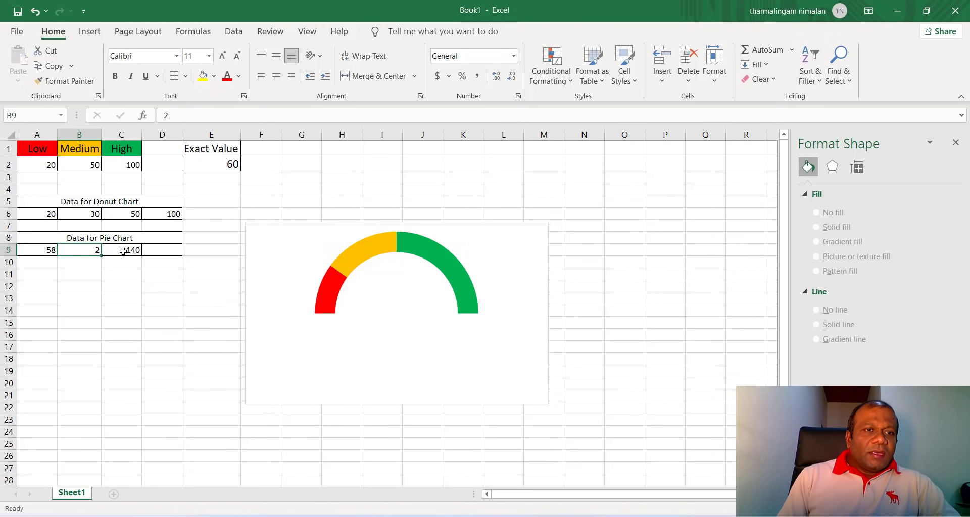
pyautogui.click(121, 250)
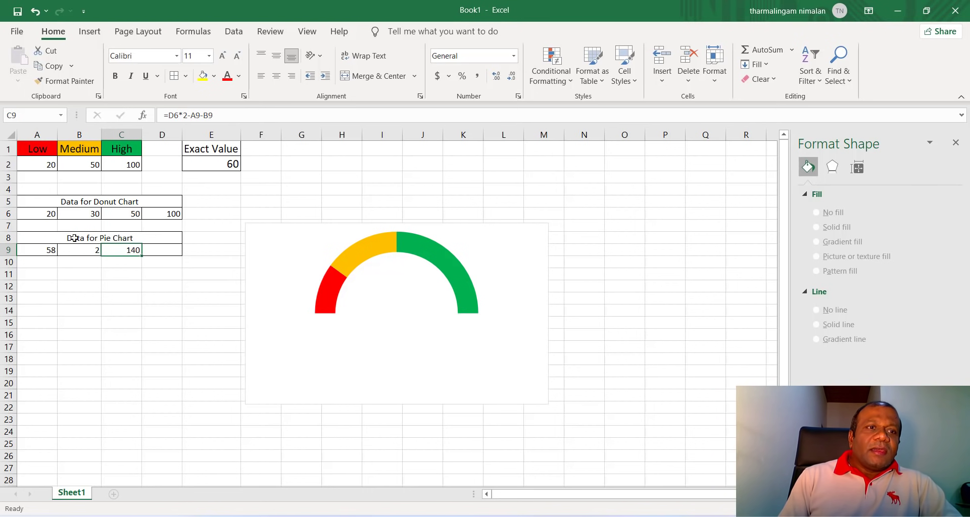
pyautogui.moveTo(74, 240)
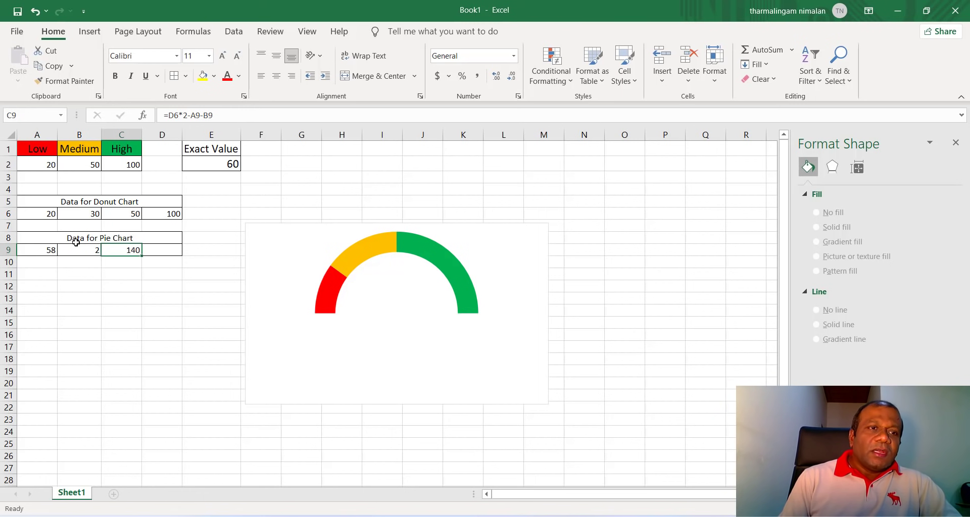
pyautogui.moveTo(37, 250)
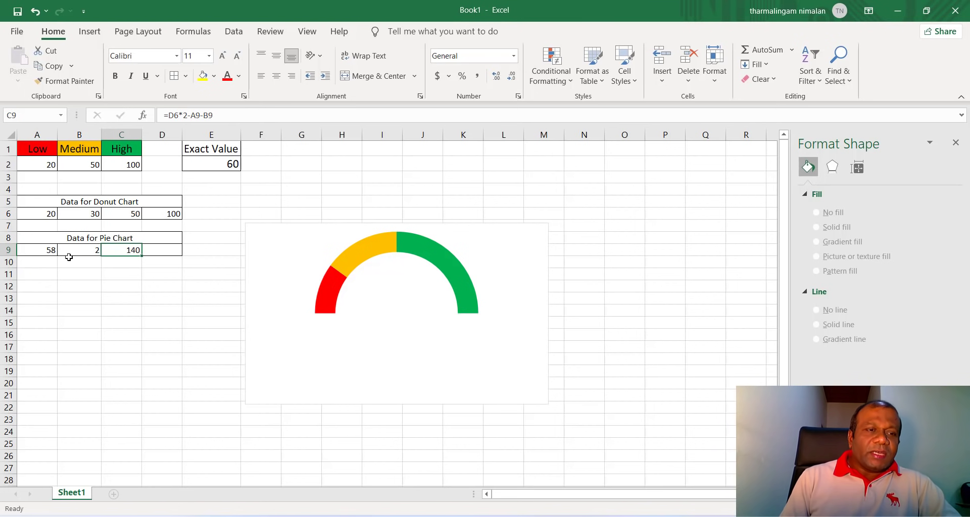
pyautogui.moveTo(139, 198)
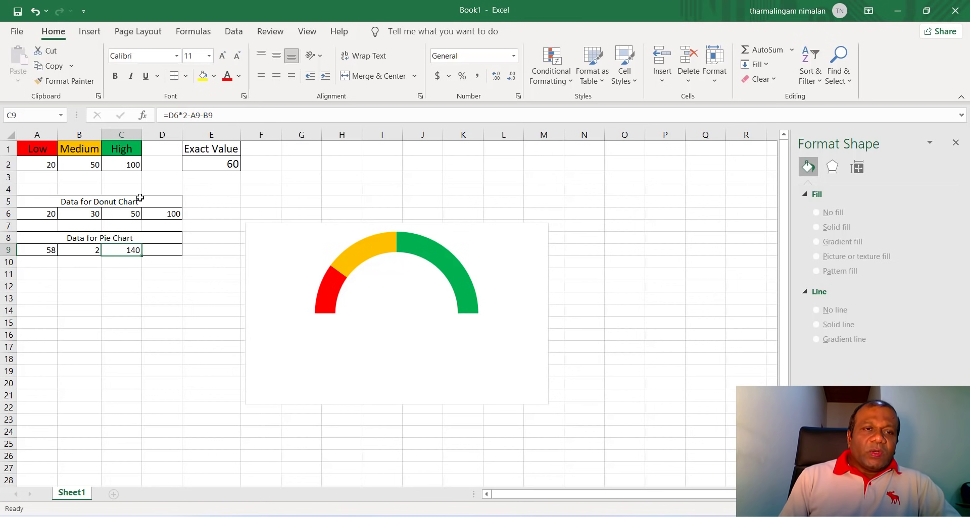
pyautogui.moveTo(334, 237)
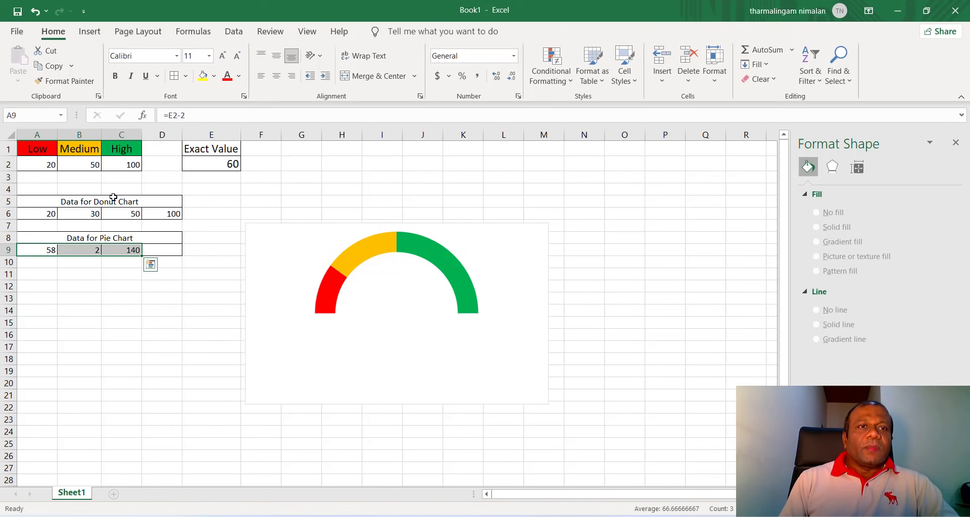
# - Insert a pie chart of the row 9 data and set its first slice angle to 270°
pyautogui.click(89, 31)
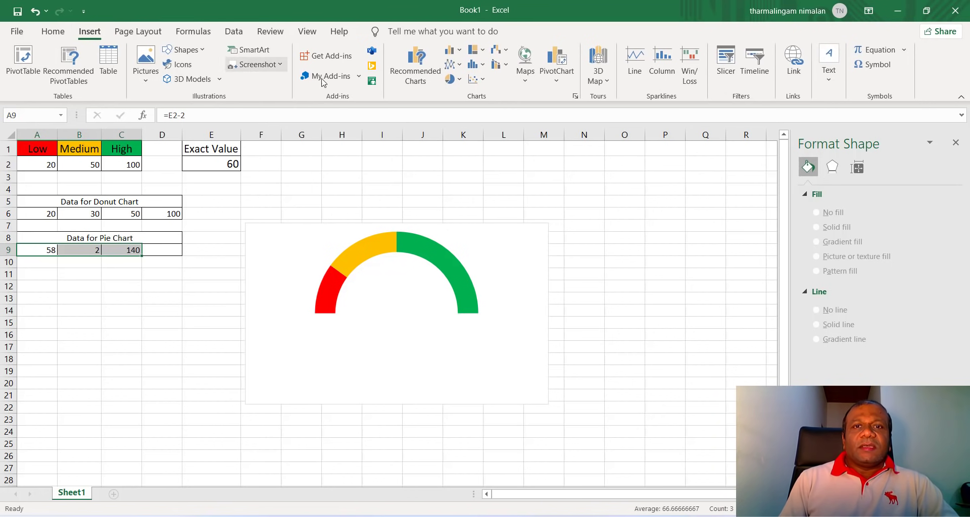
pyautogui.click(451, 78)
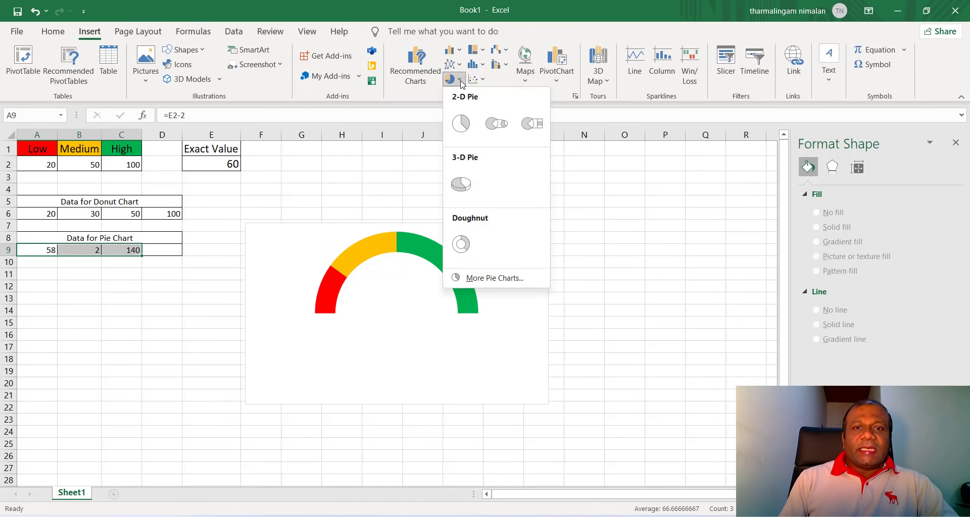
pyautogui.click(461, 123)
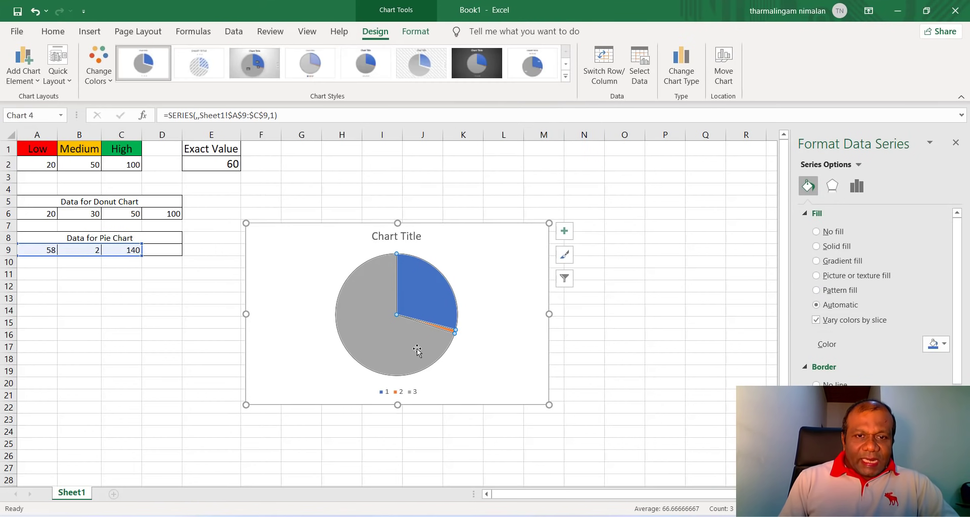
pyautogui.rightClick(417, 349)
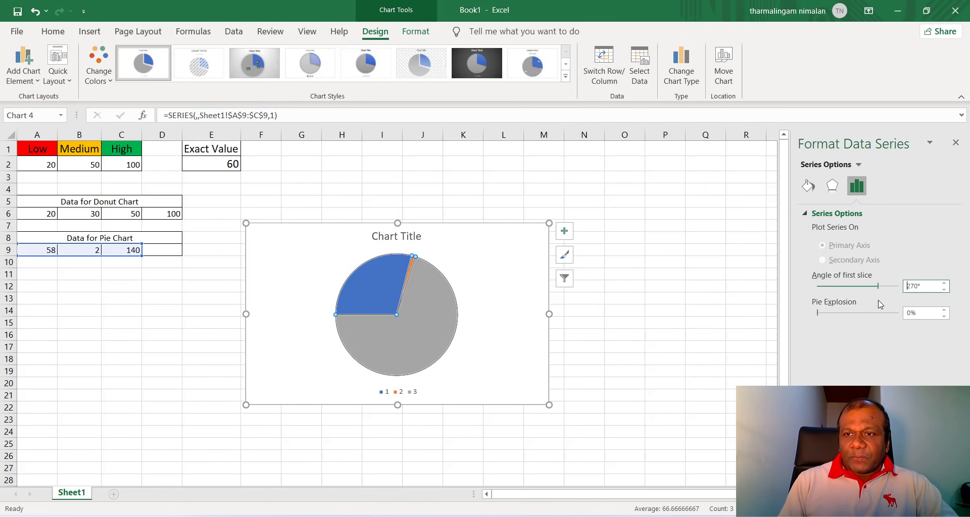
pyautogui.moveTo(388, 341)
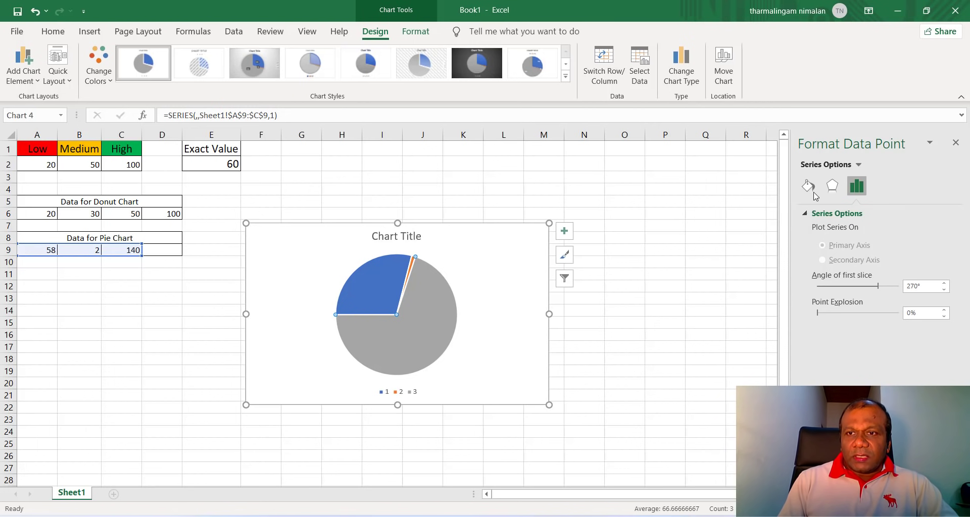
# - Make the large slices No fill and No line and colour the thin needle slice dark blue
pyautogui.click(808, 186)
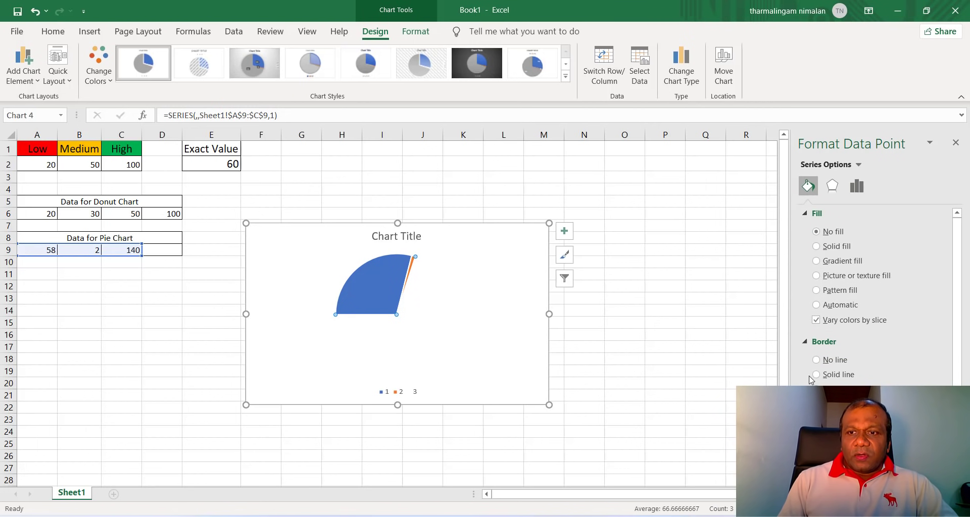
pyautogui.click(816, 360)
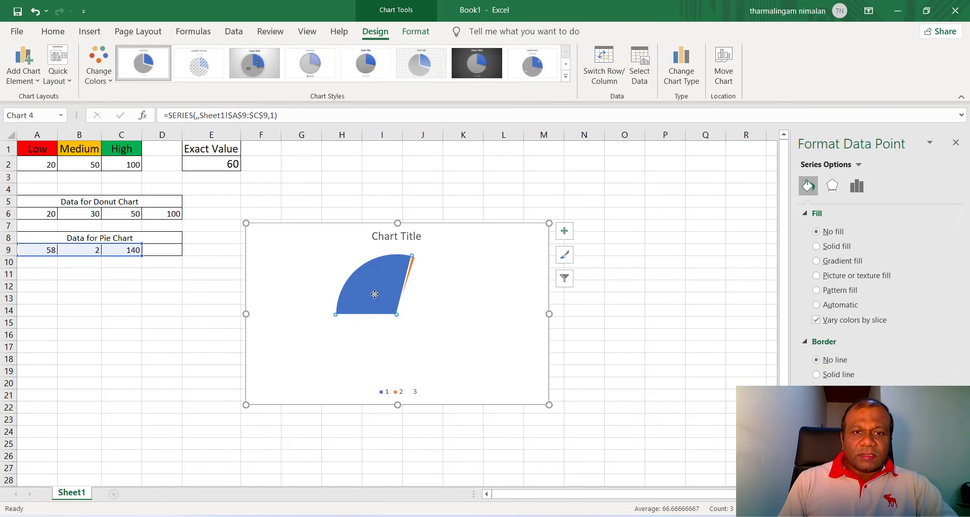
pyautogui.click(816, 359)
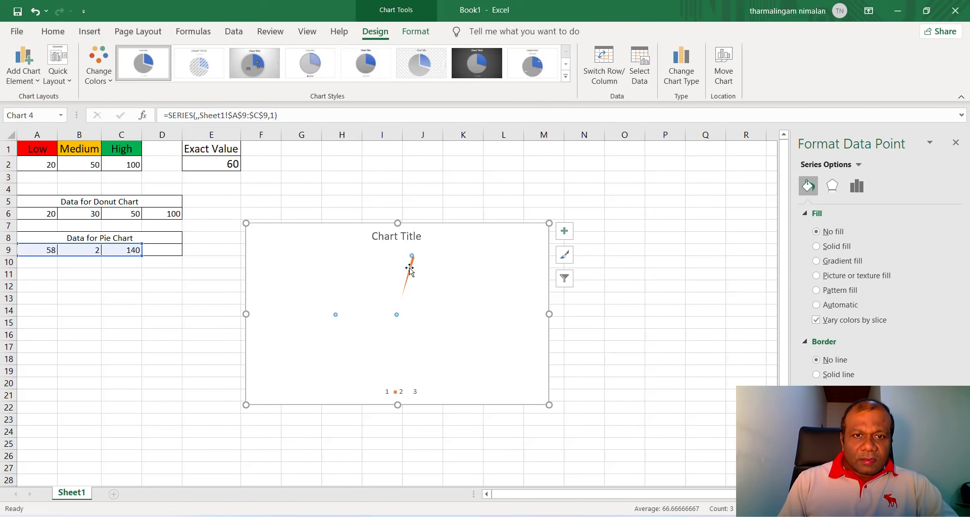
pyautogui.click(817, 304)
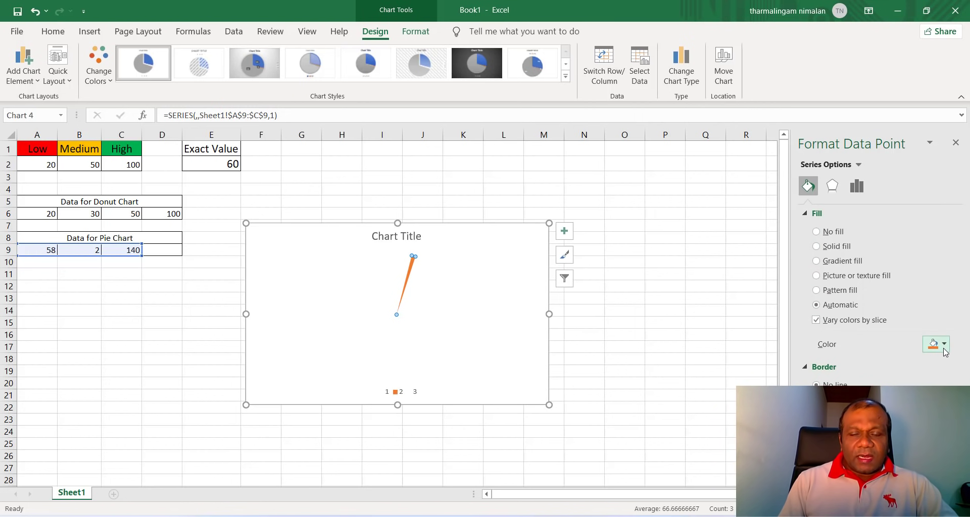
pyautogui.click(945, 345)
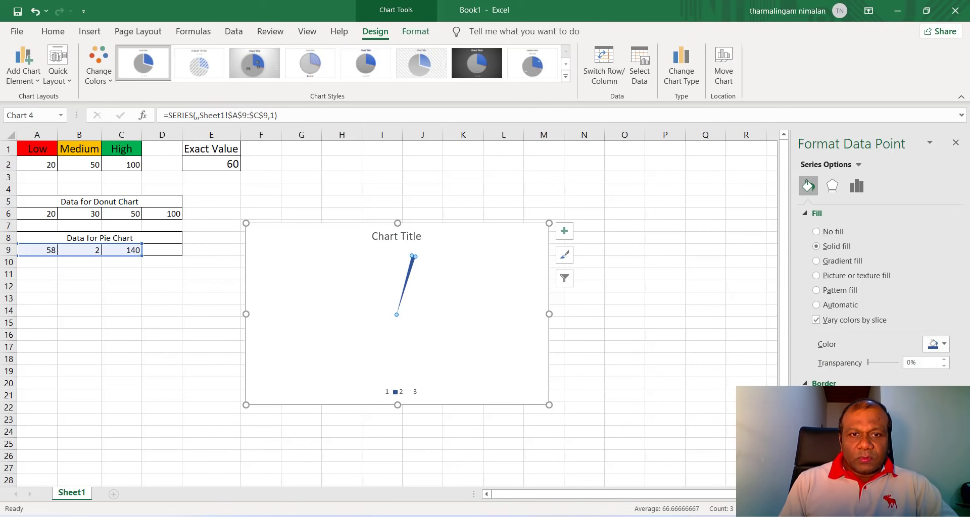
pyautogui.moveTo(685, 375)
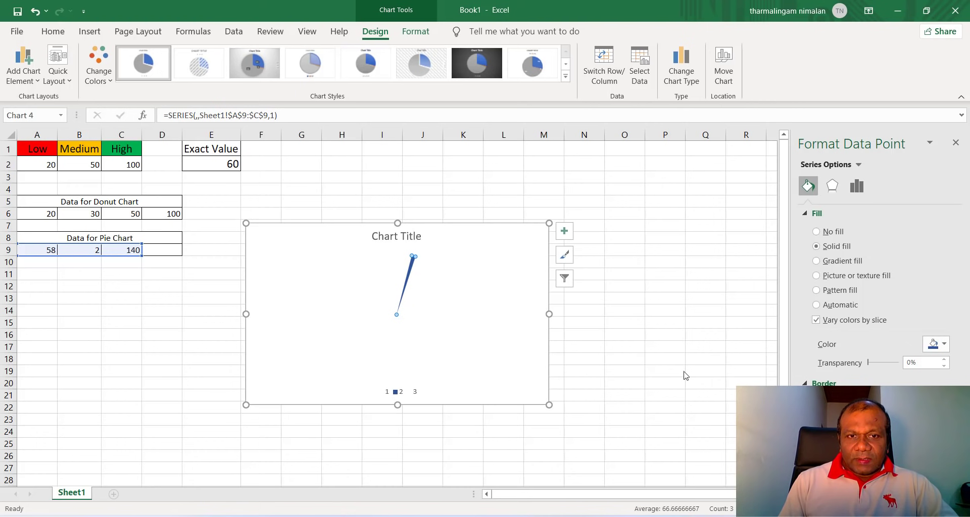
pyautogui.click(624, 369)
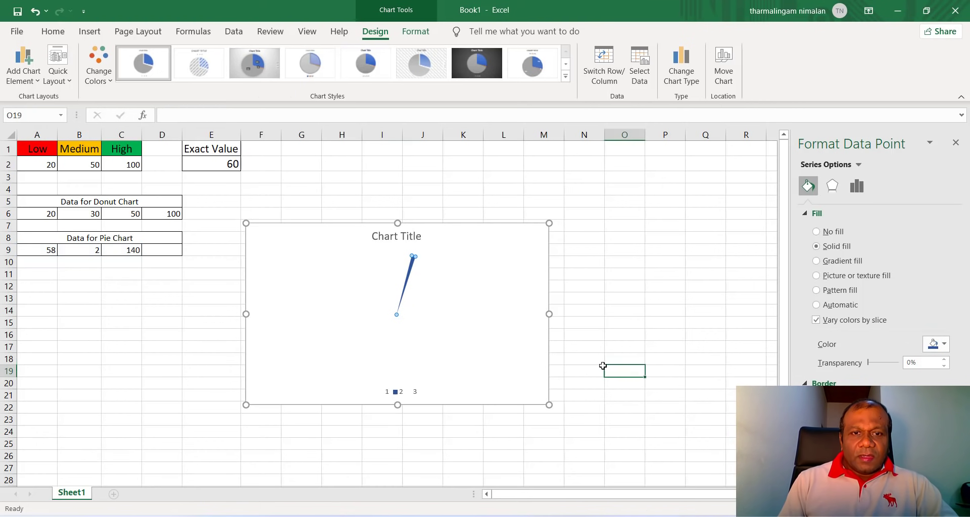
pyautogui.click(400, 392)
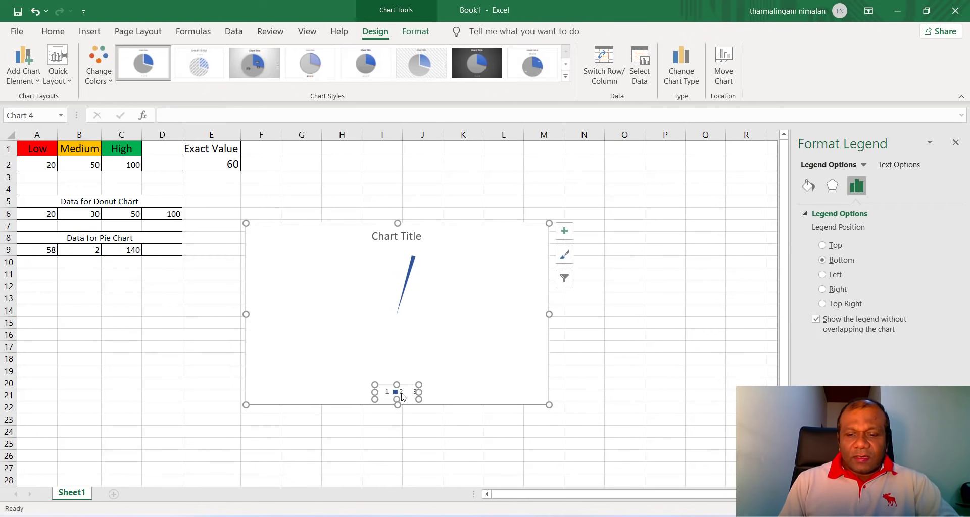
# - Delete the pie chart's title and legend and set its chart area to No fill
pyautogui.click(396, 235)
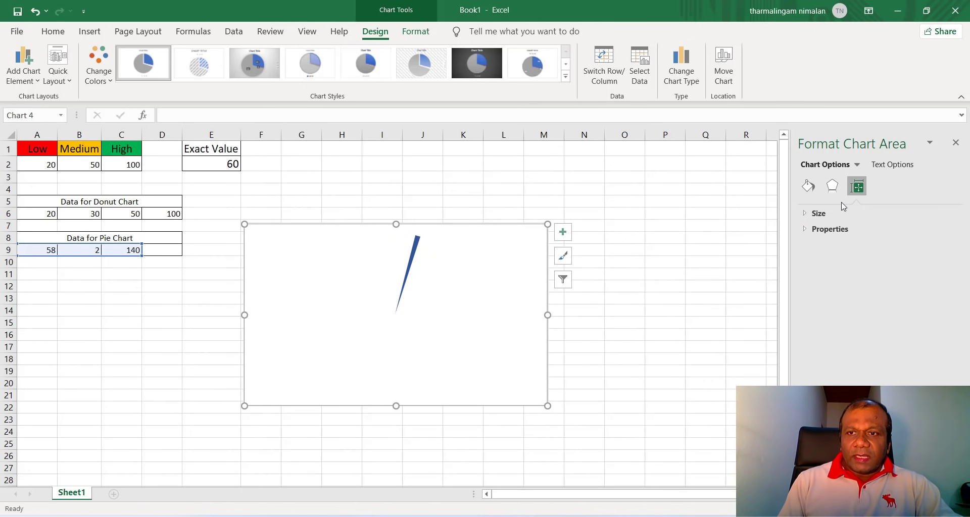
pyautogui.click(808, 186)
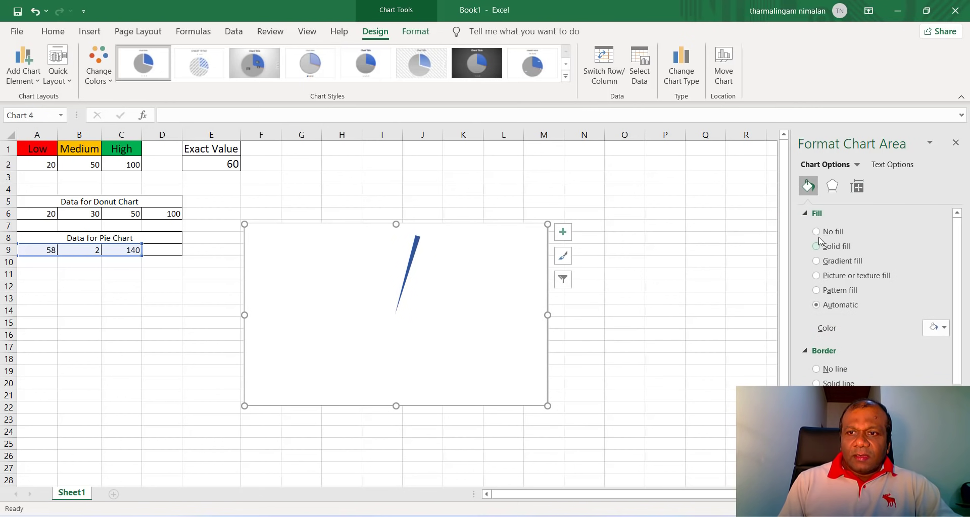
pyautogui.click(816, 231)
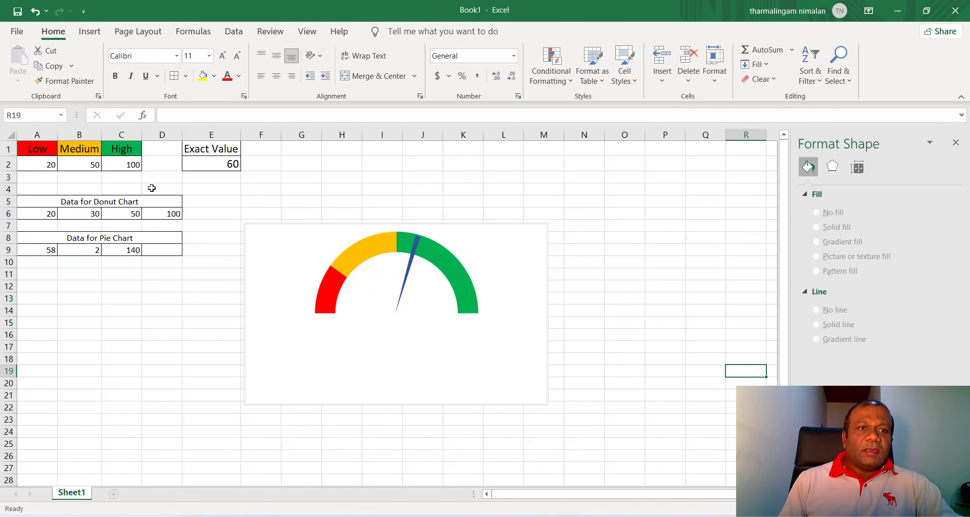
# - Change the Exact Value to 15, 35 and 75, watching the needle swing into the green band
pyautogui.click(211, 163)
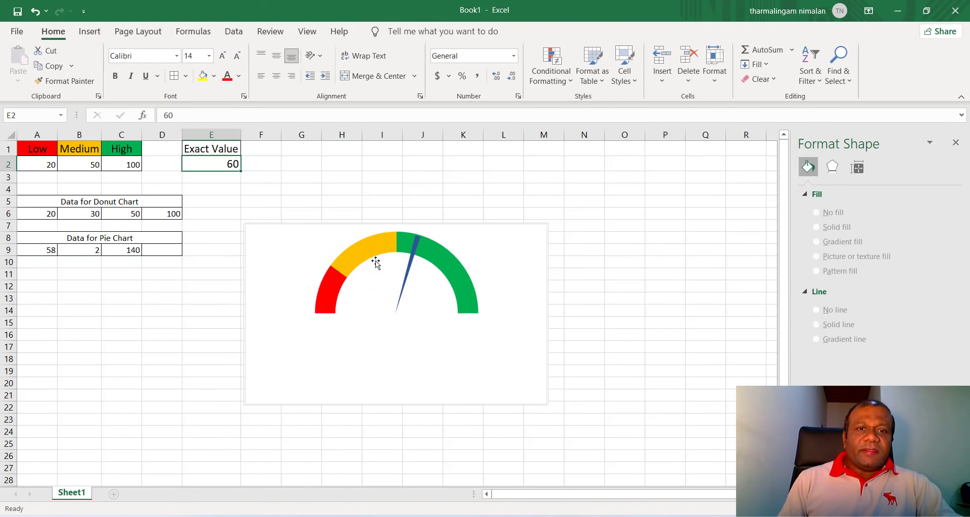
pyautogui.moveTo(393, 253)
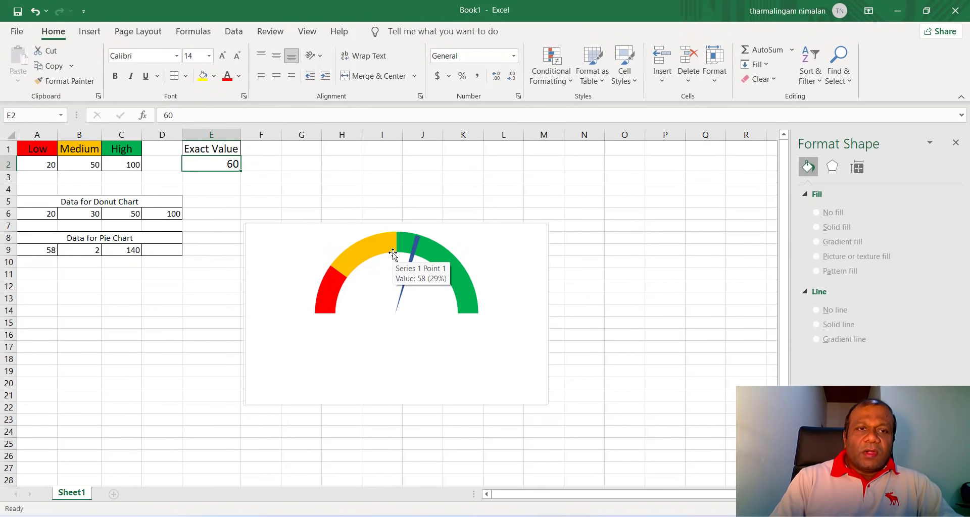
pyautogui.write('15')
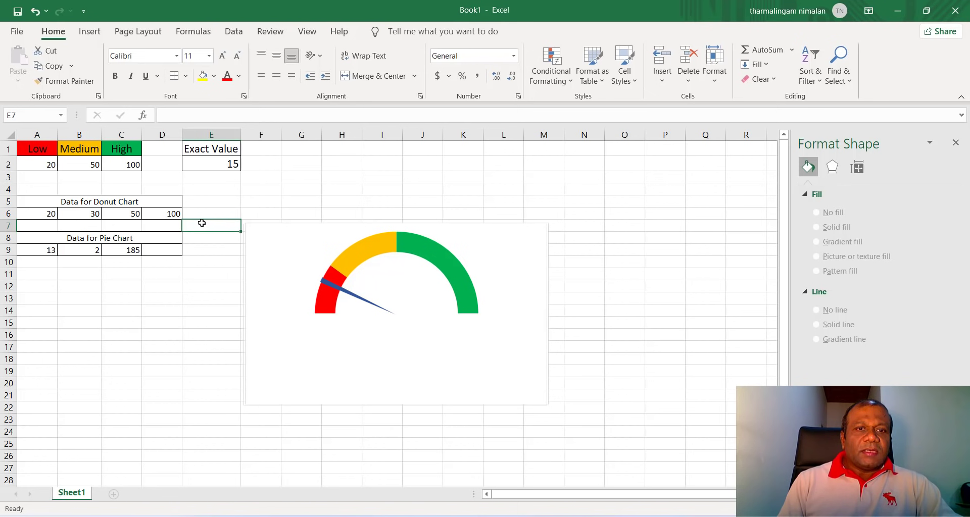
pyautogui.click(211, 164)
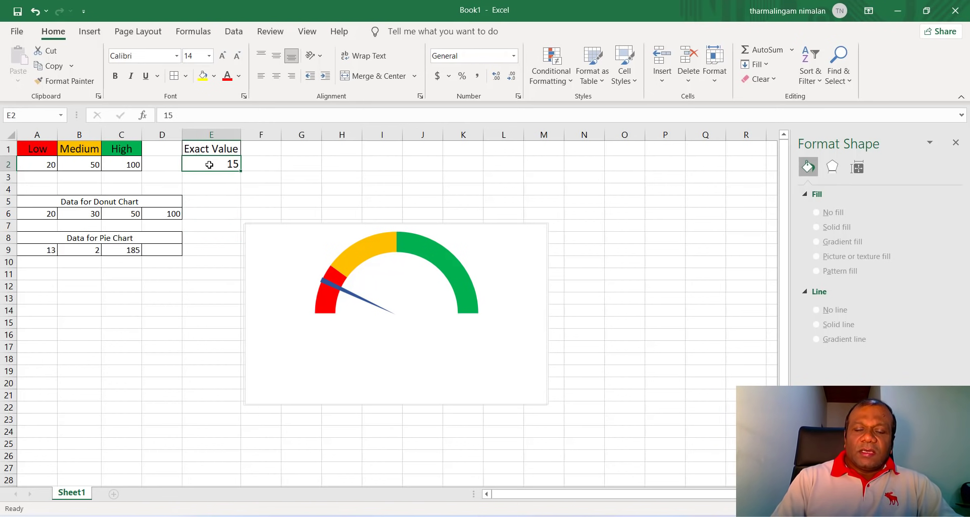
pyautogui.write('4')
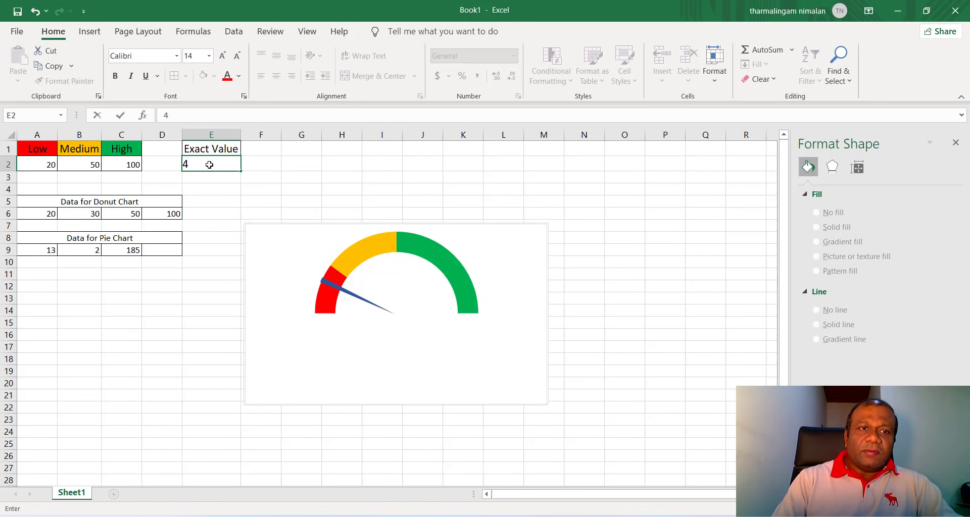
pyautogui.write('5')
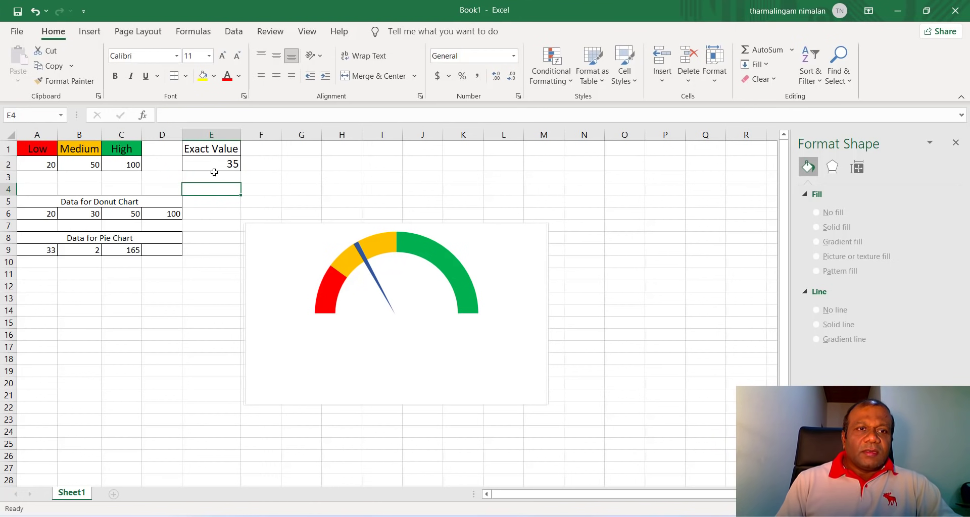
pyautogui.click(211, 164)
pyautogui.write('75')
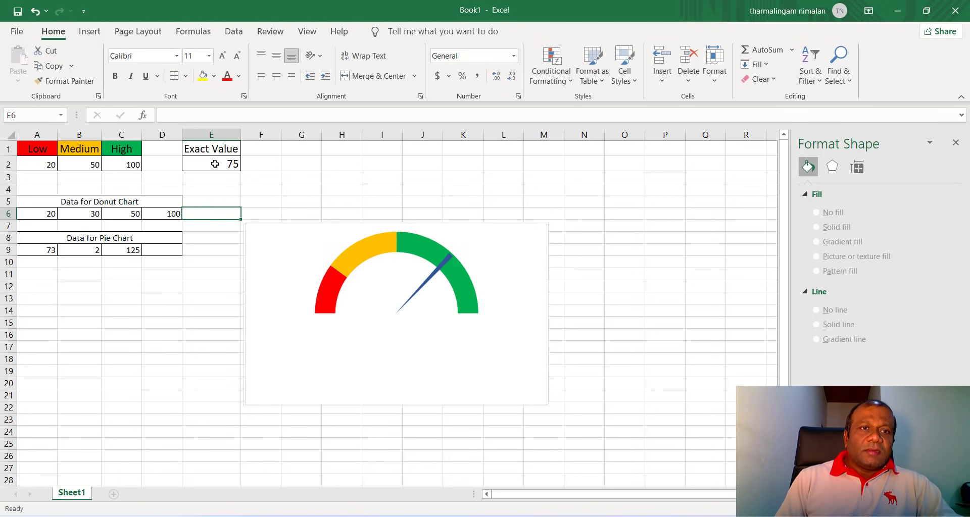
pyautogui.click(212, 163)
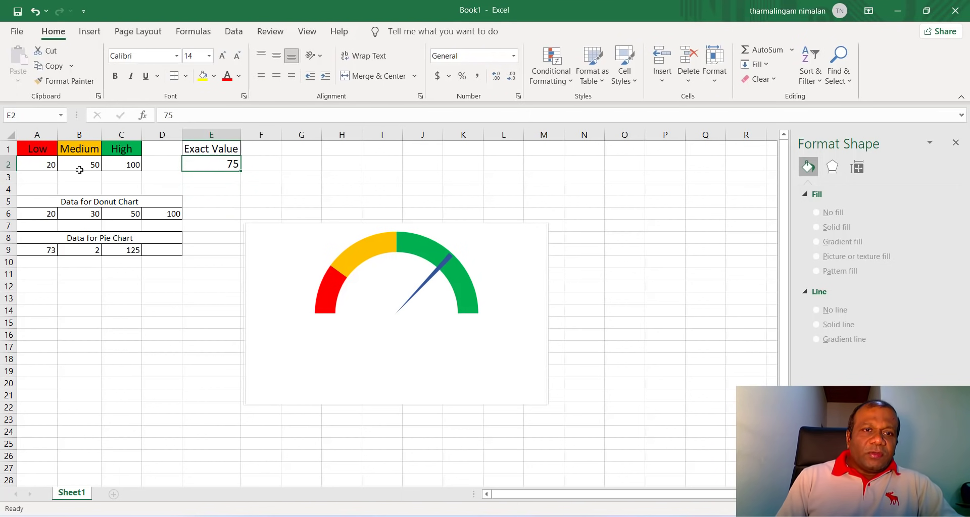
# - Set the Low, Medium and High range limits to 40, 60 and 100 so the gauge bands resize
pyautogui.click(37, 165)
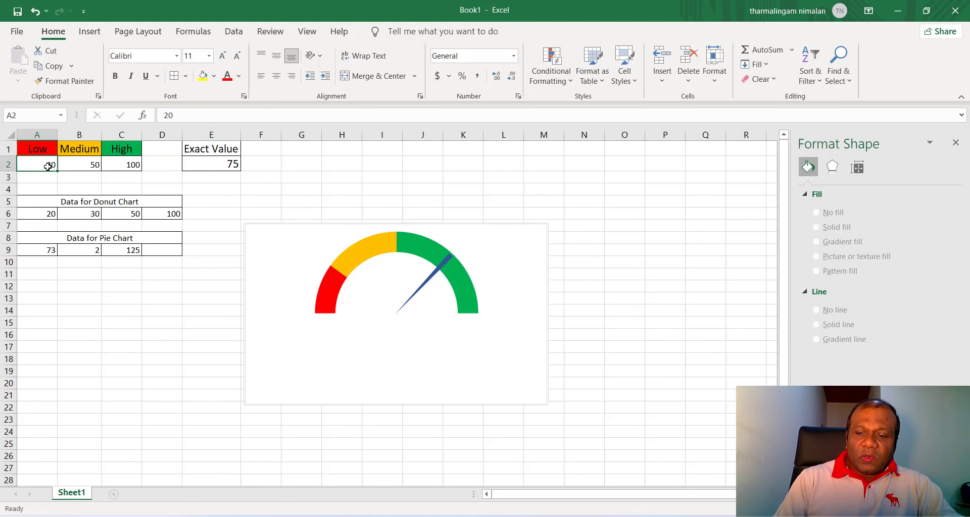
pyautogui.write('40')
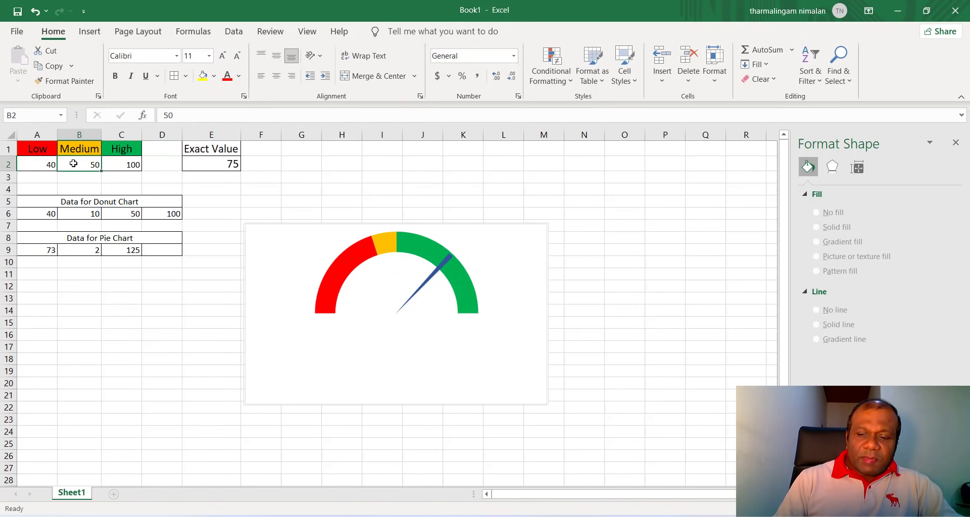
pyautogui.write('60')
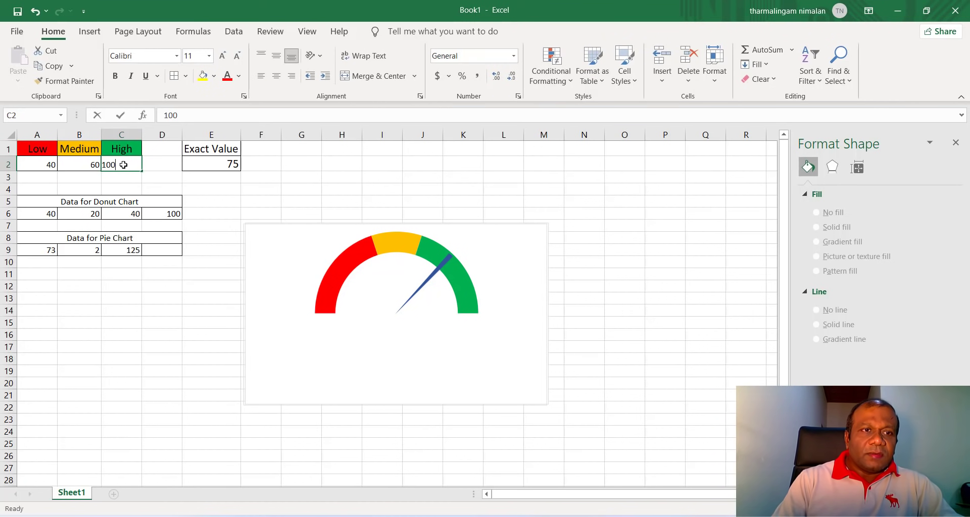
pyautogui.write('6')
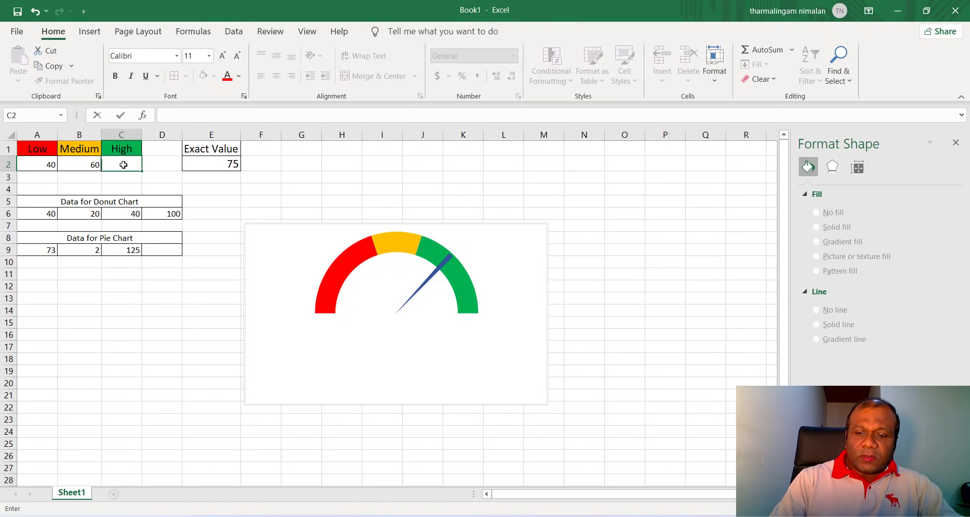
pyautogui.write('40')
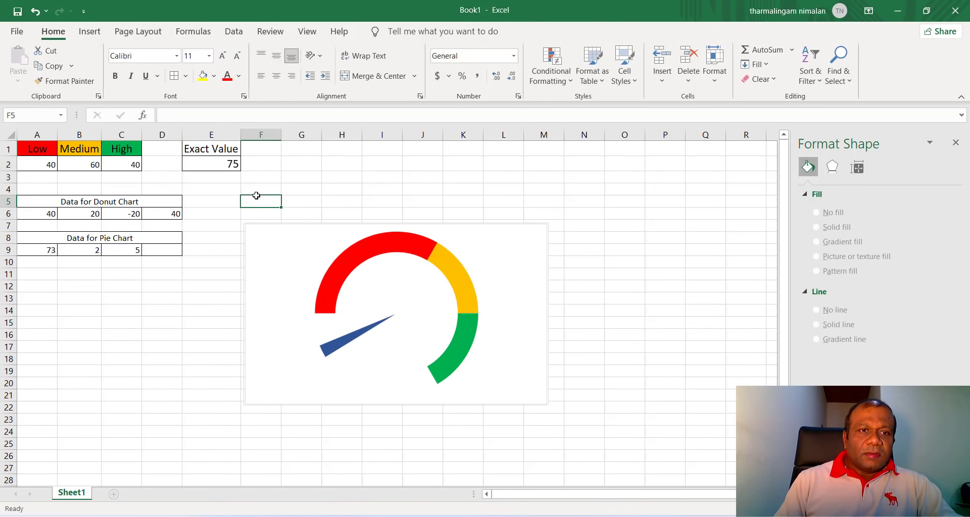
pyautogui.click(121, 165)
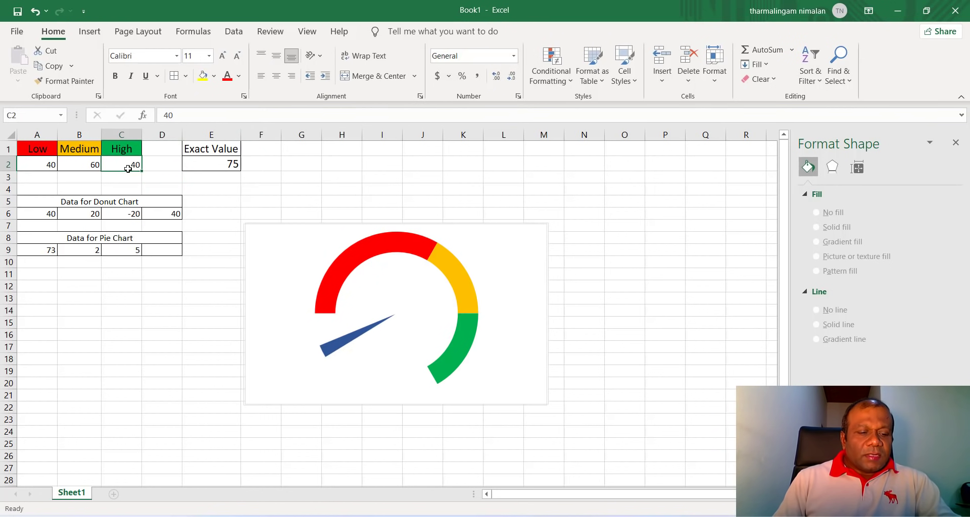
pyautogui.write('100')
pyautogui.click(36, 164)
pyautogui.write('20')
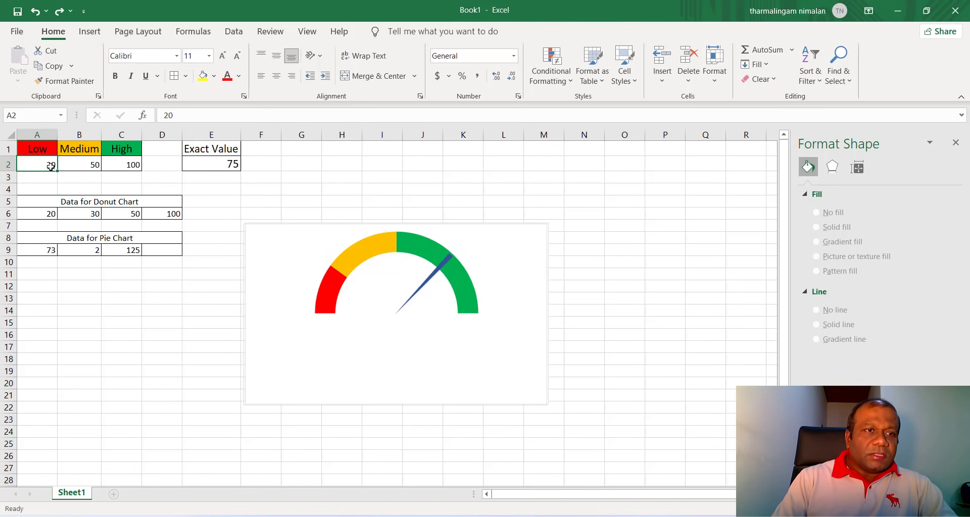
pyautogui.write('3')
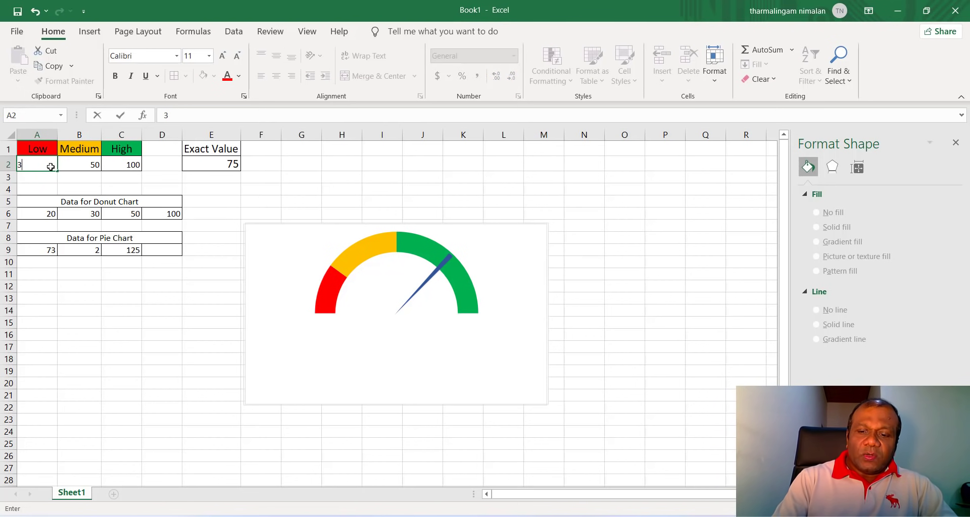
pyautogui.write('40')
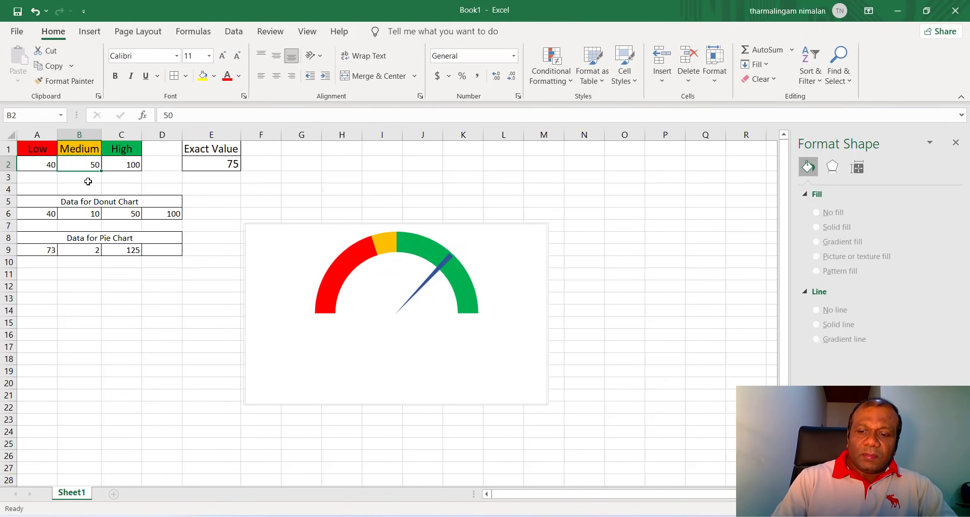
pyautogui.write('60')
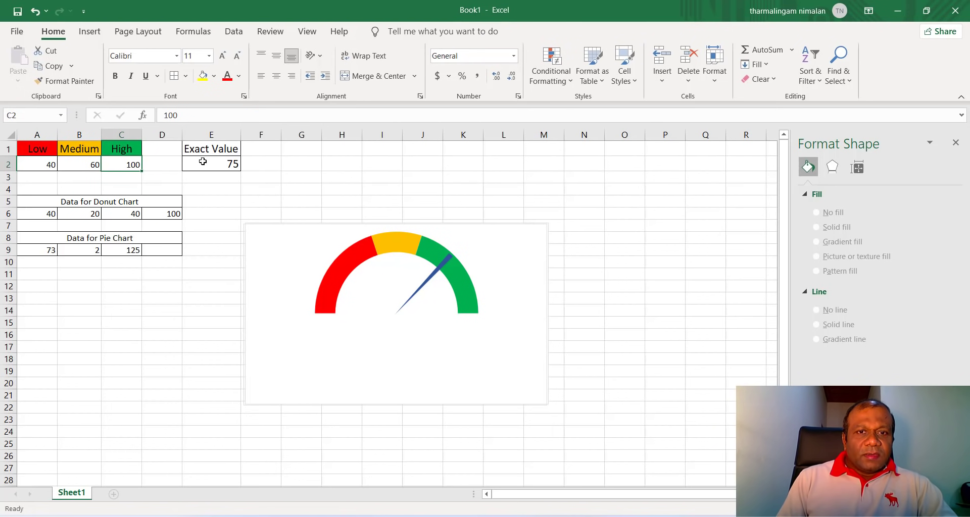
# - Test the needle with Exact Values 80 and 50, ending at 35 in the red band
pyautogui.click(211, 164)
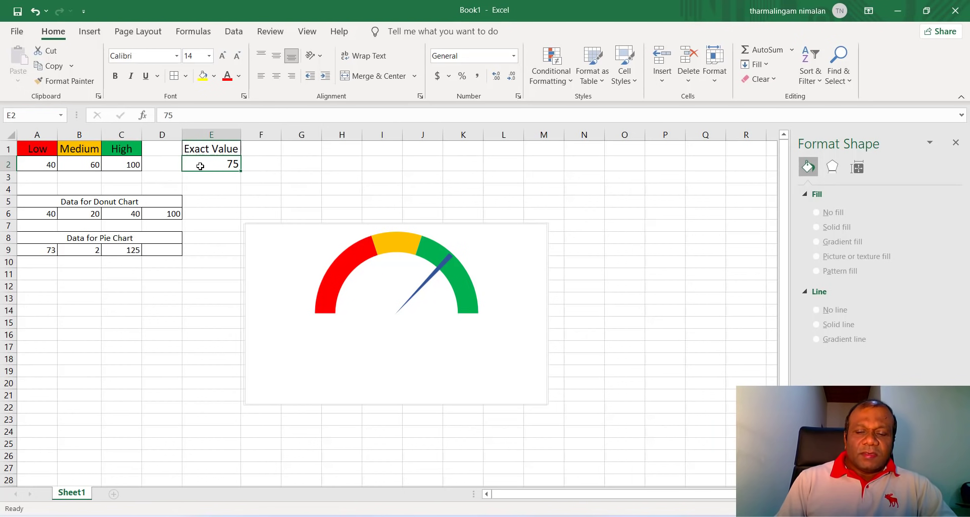
pyautogui.write('80')
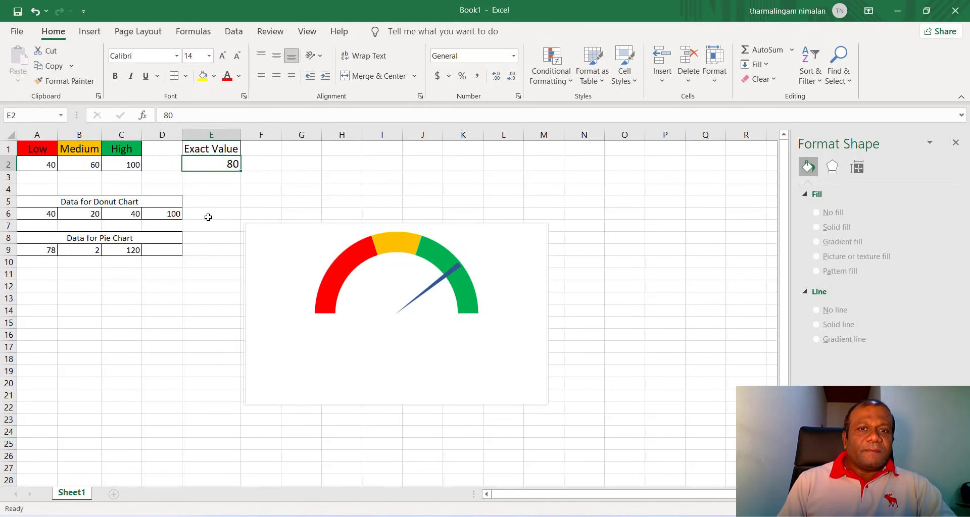
pyautogui.write('5')
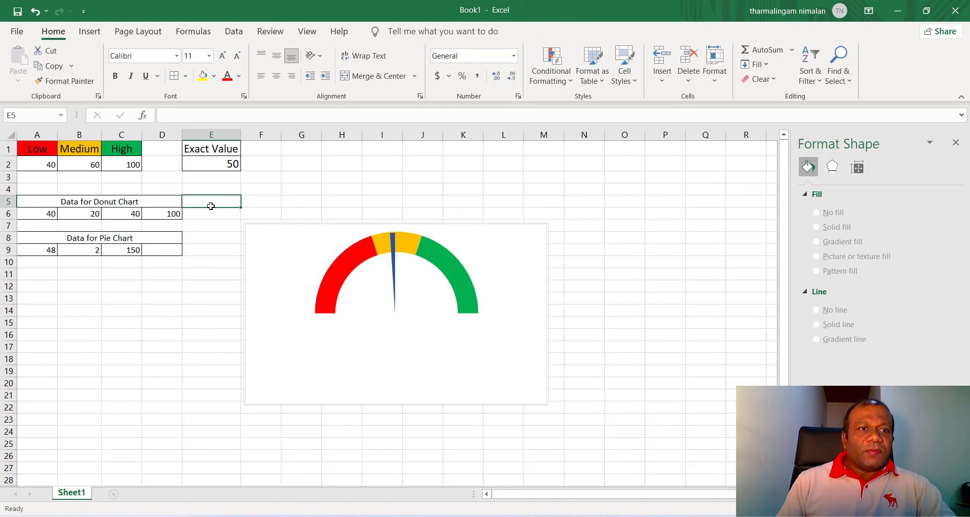
pyautogui.write('3')
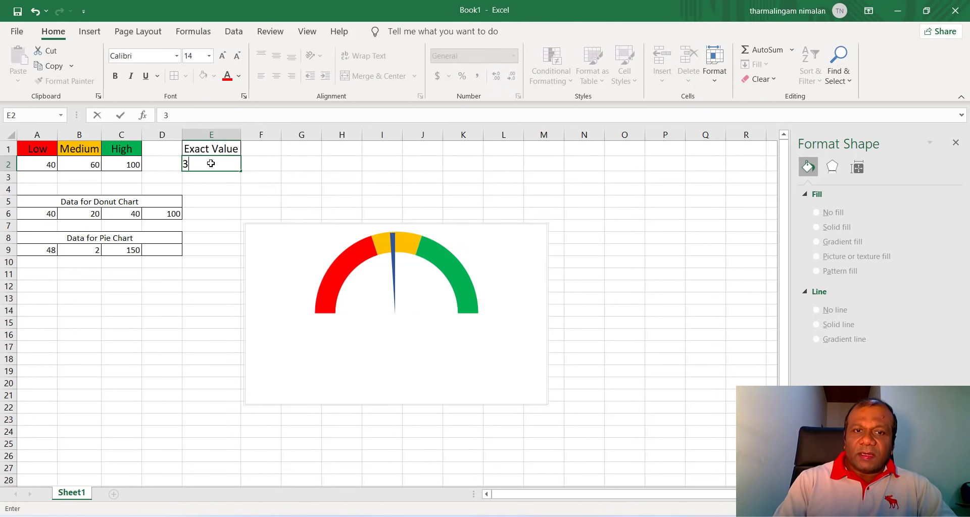
pyautogui.write('5')
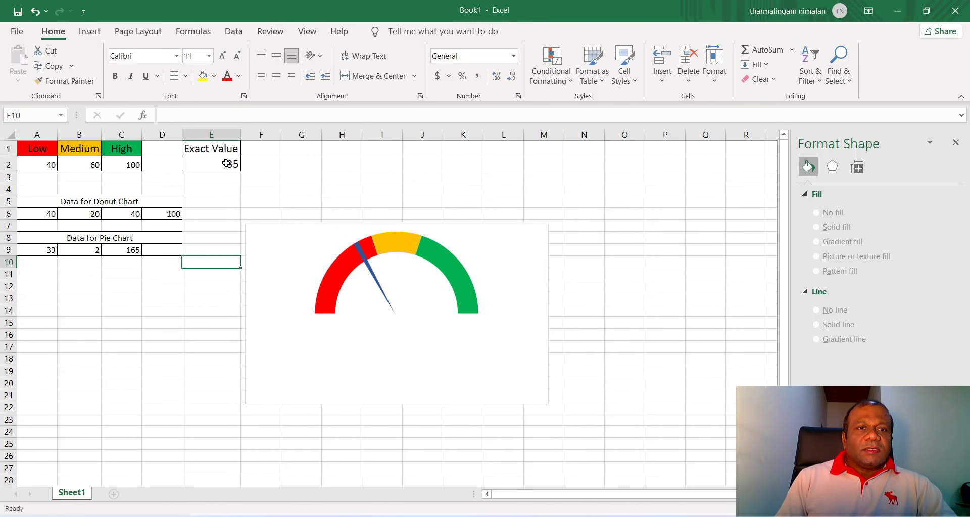
pyautogui.click(211, 164)
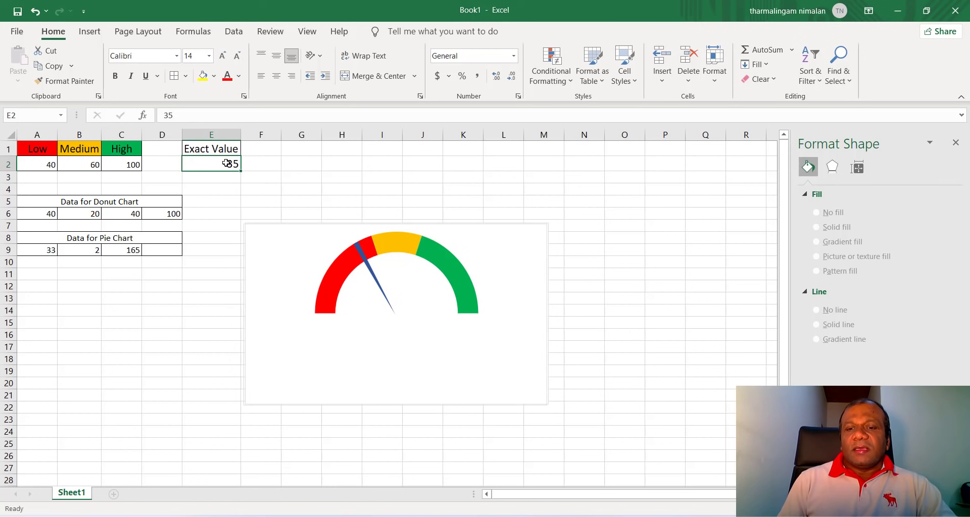